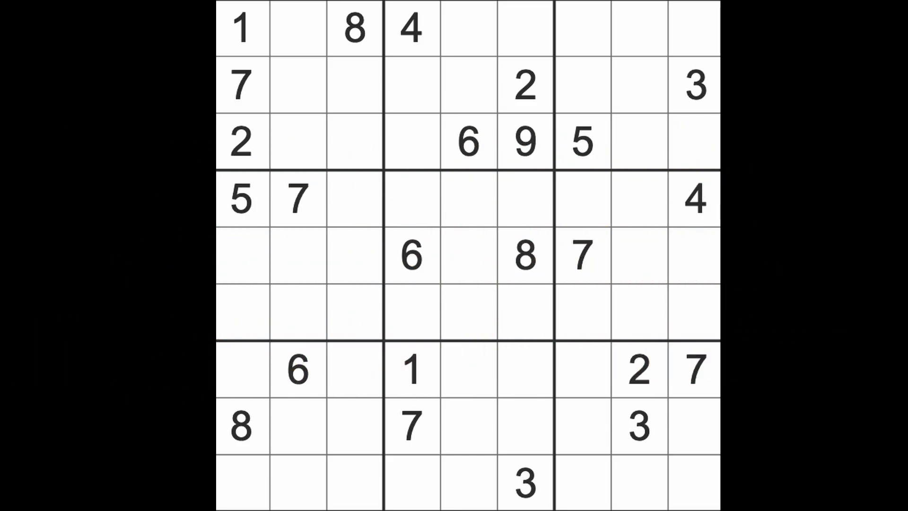
- Enter 7 in the bottom row's third cell and in row 3, column 8
{"action": "left_click", "coordinate": [298, 199]}
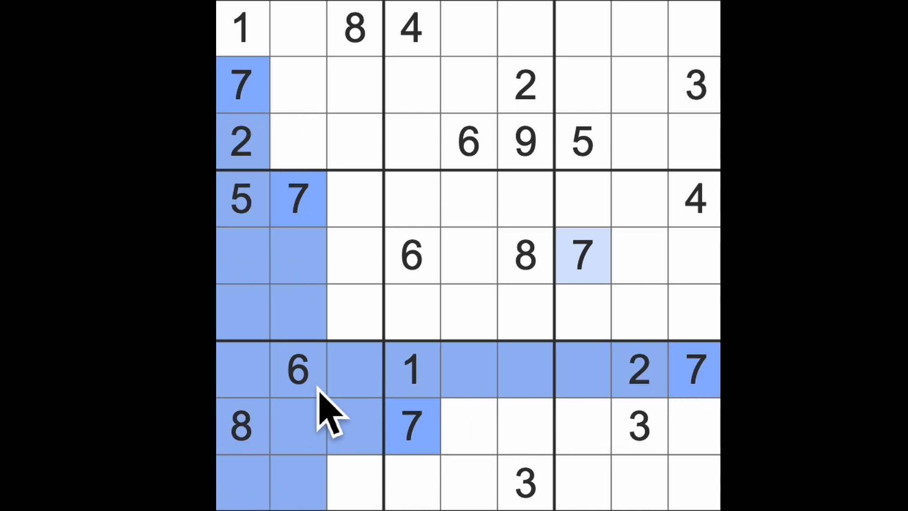
{"action": "left_click", "coordinate": [353, 481]}
{"action": "type", "text": "7"}
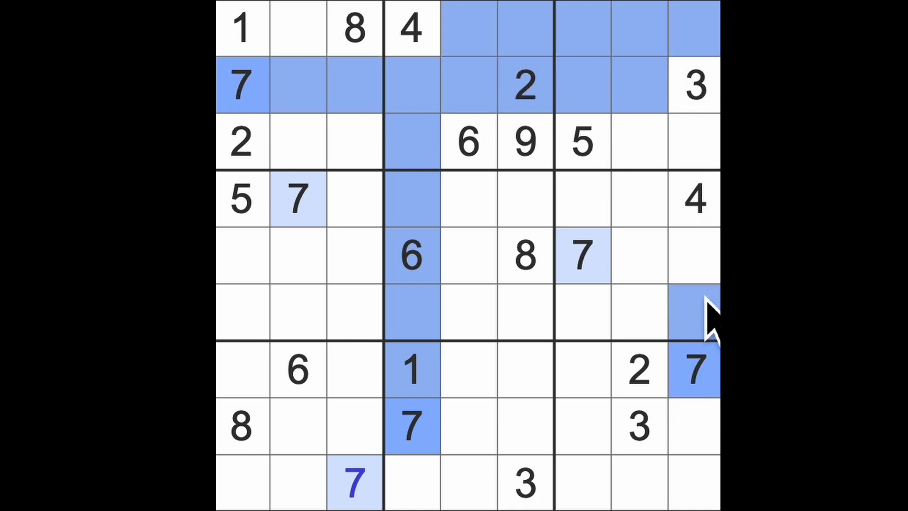
{"action": "left_click", "coordinate": [636, 142]}
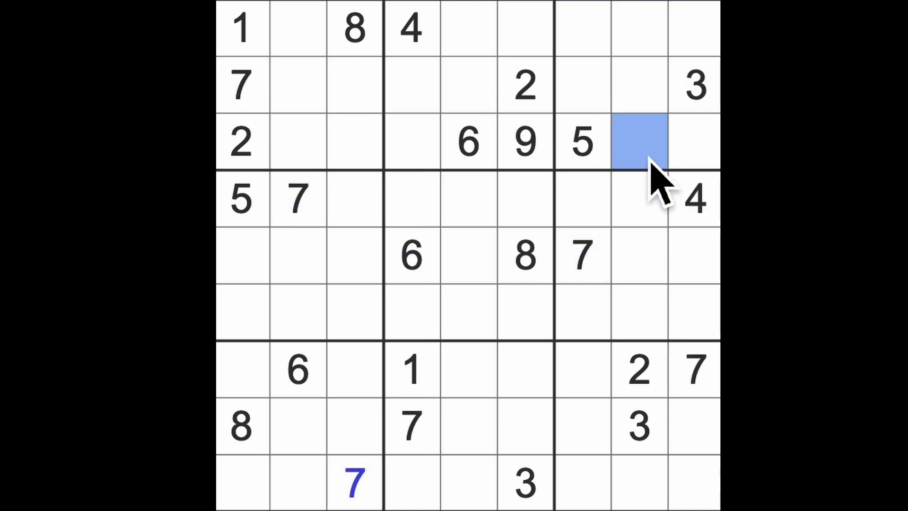
{"action": "left_click", "coordinate": [636, 142]}
{"action": "type", "text": "7"}
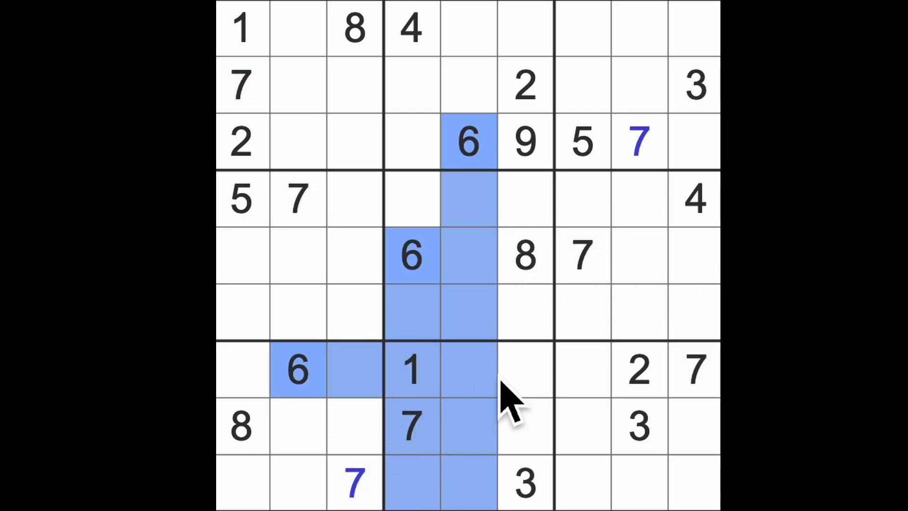
- Enter 6 in row 8 column 6, row 2 column 3 and row 6 column 1
{"action": "left_click", "coordinate": [524, 426]}
{"action": "type", "text": "6"}
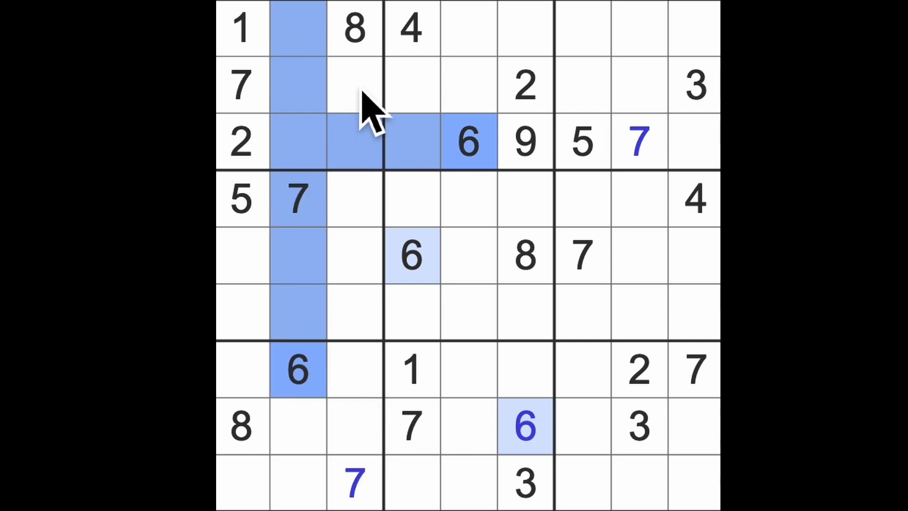
{"action": "left_click", "coordinate": [353, 85]}
{"action": "type", "text": "6"}
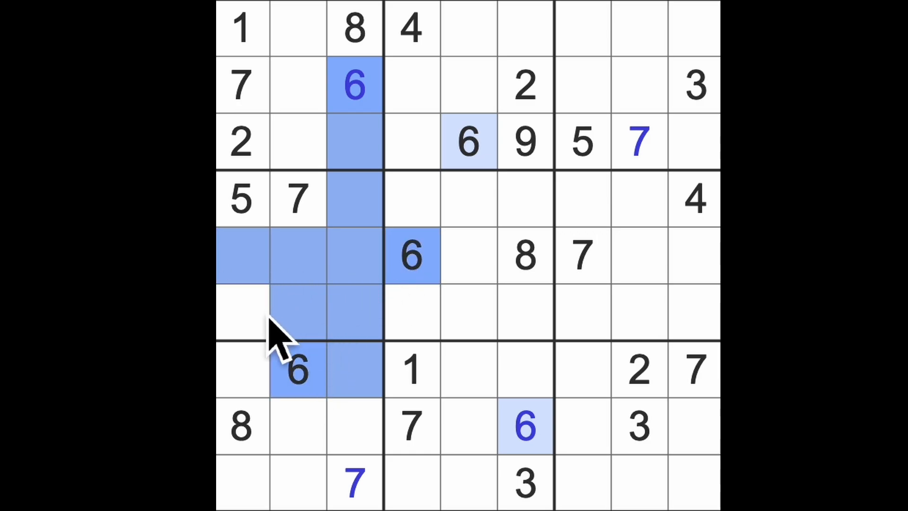
{"action": "left_click", "coordinate": [240, 313]}
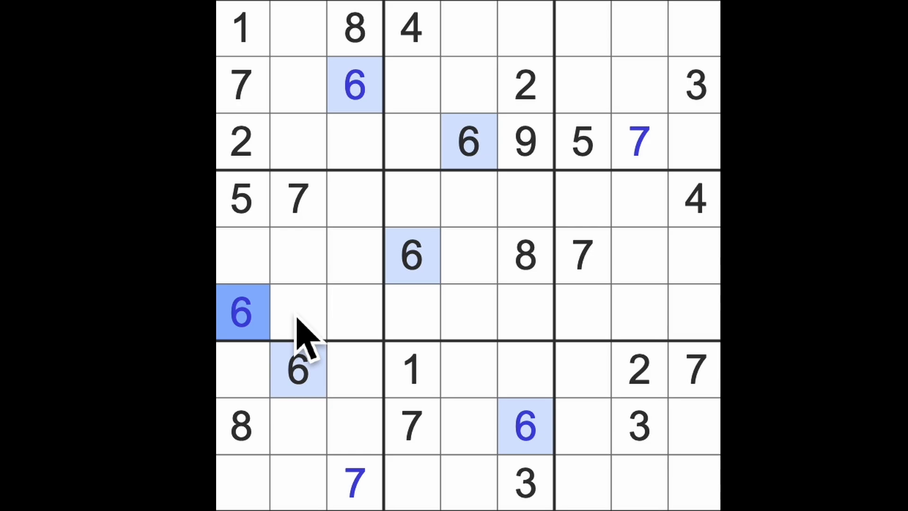
{"action": "mouse_move", "coordinate": [400, 330]}
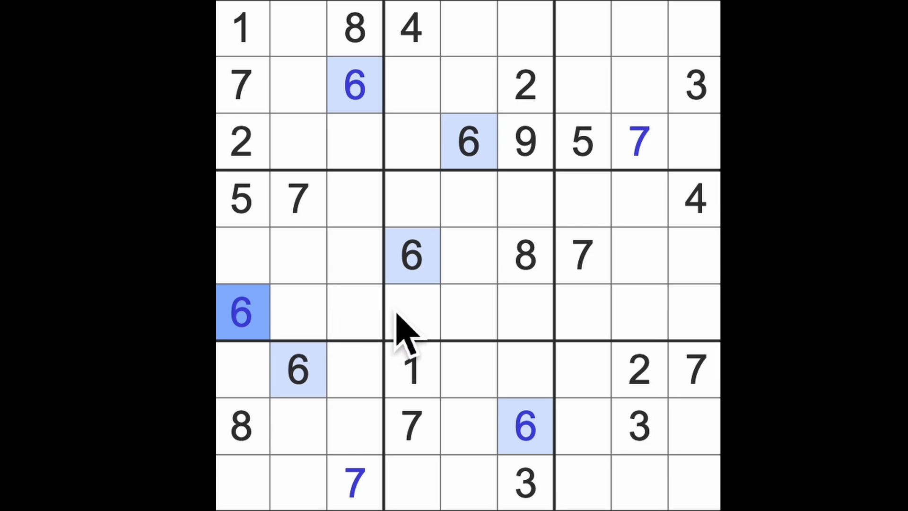
{"action": "mouse_move", "coordinate": [492, 324]}
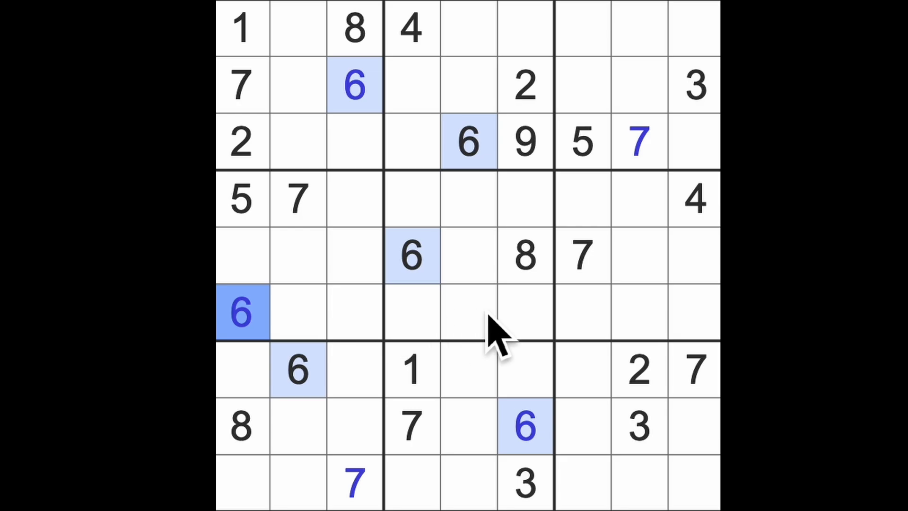
{"action": "mouse_move", "coordinate": [579, 272]}
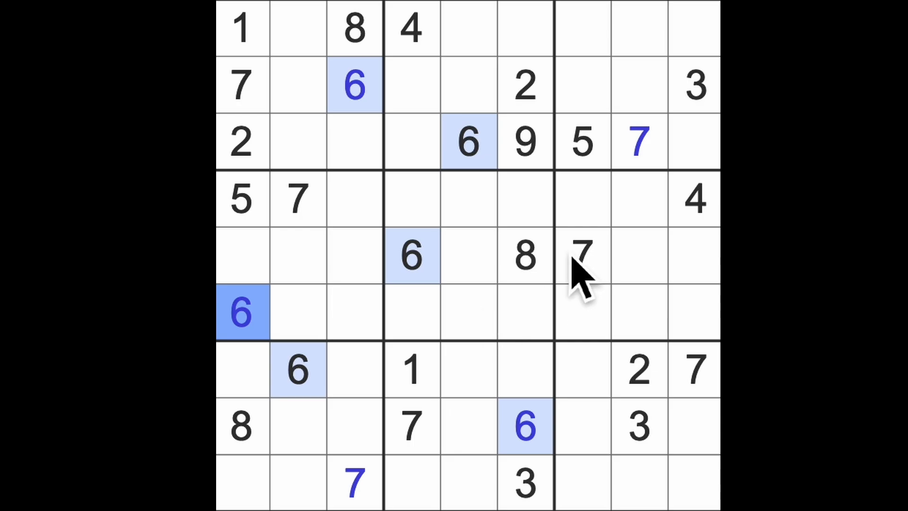
{"action": "mouse_move", "coordinate": [313, 180]}
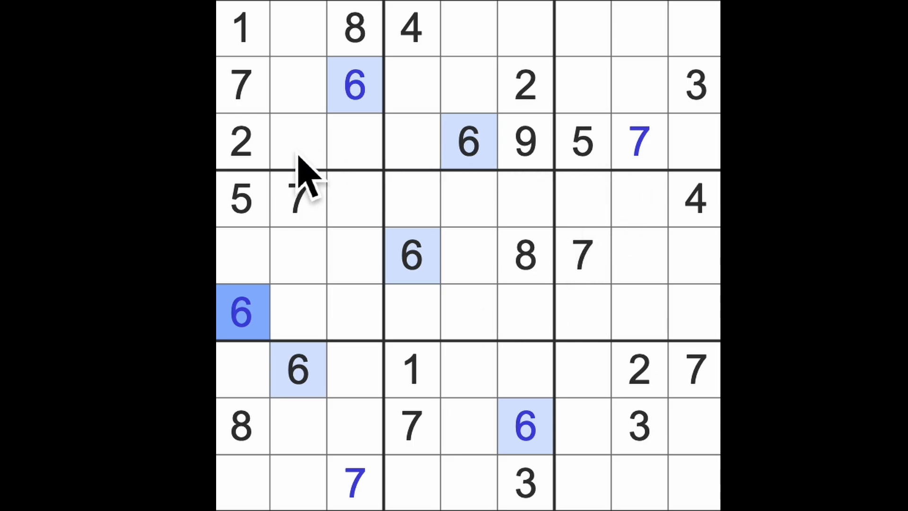
{"action": "mouse_move", "coordinate": [440, 174]}
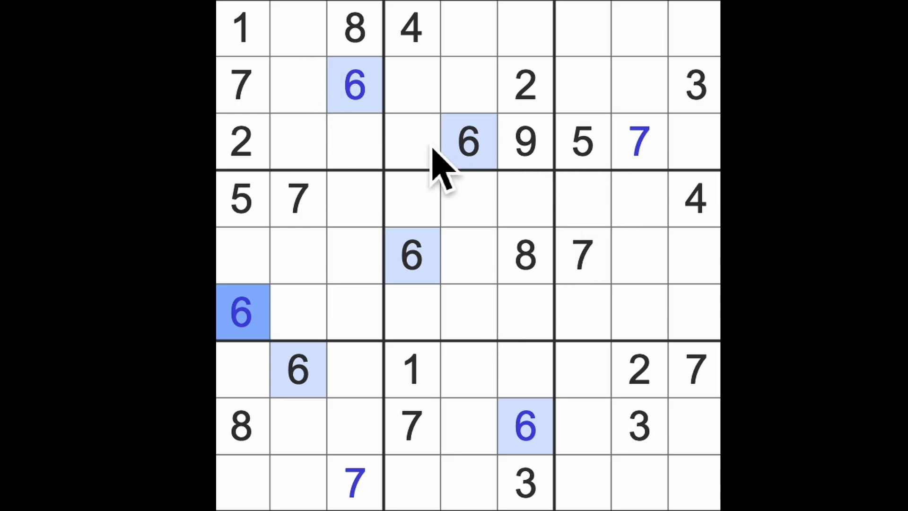
- Check candidates along row 3, then enter 1 in its last cell
{"action": "left_click", "coordinate": [523, 141]}
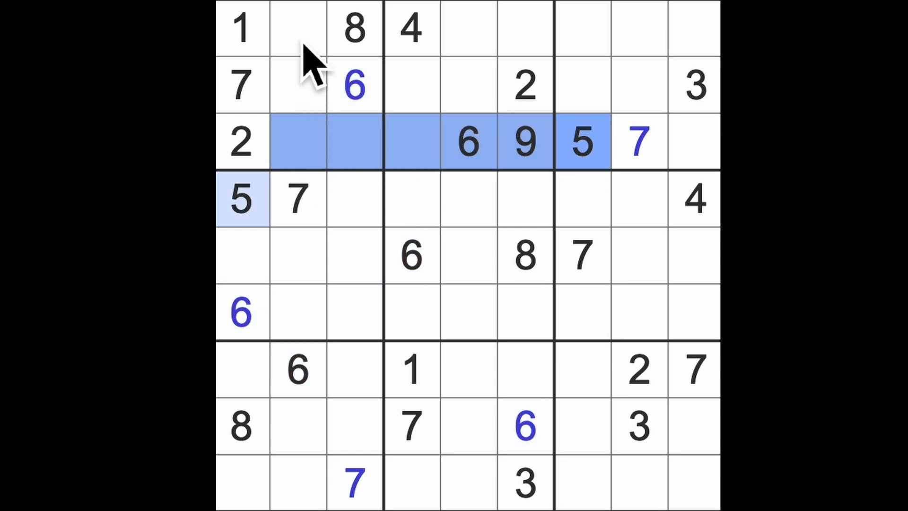
{"action": "left_click", "coordinate": [298, 85]}
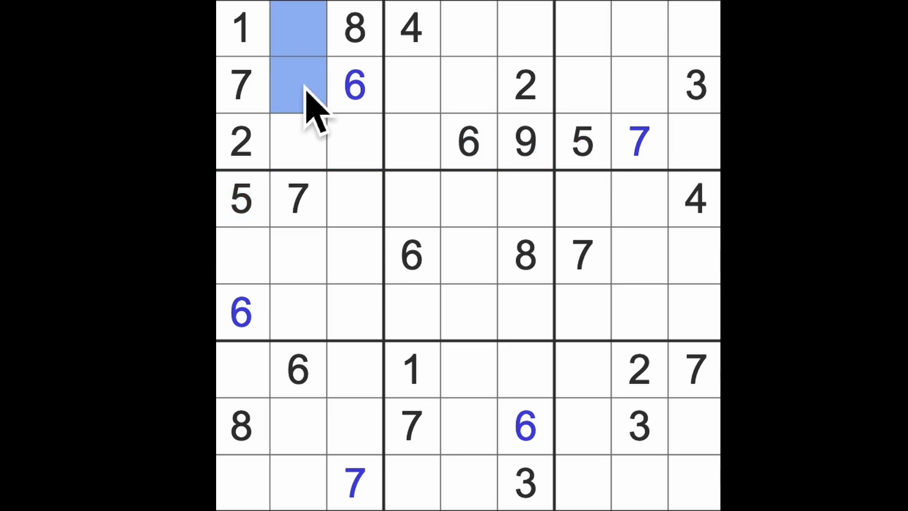
{"action": "mouse_move", "coordinate": [365, 382]}
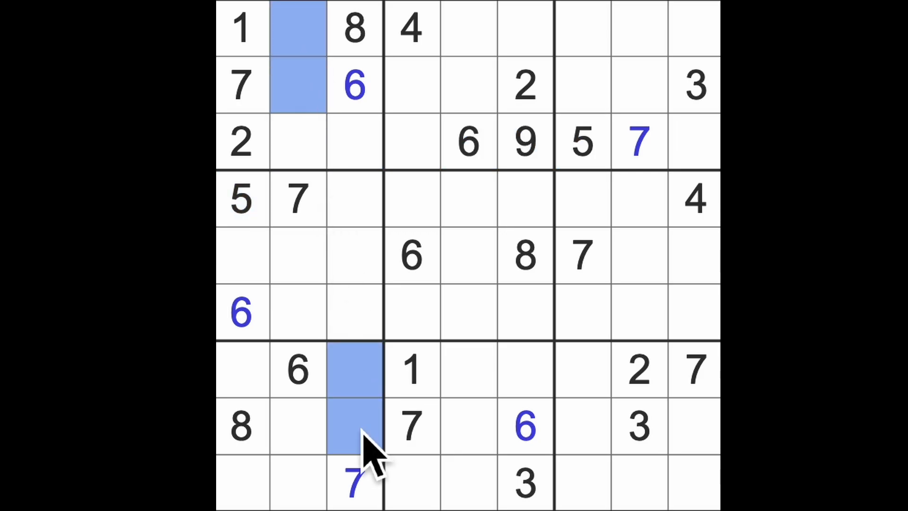
{"action": "mouse_move", "coordinate": [527, 185]}
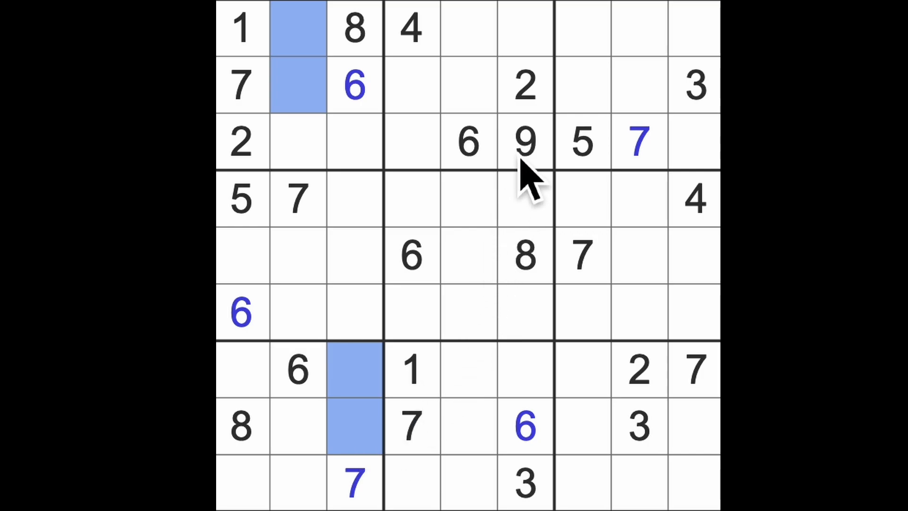
{"action": "left_click", "coordinate": [524, 142]}
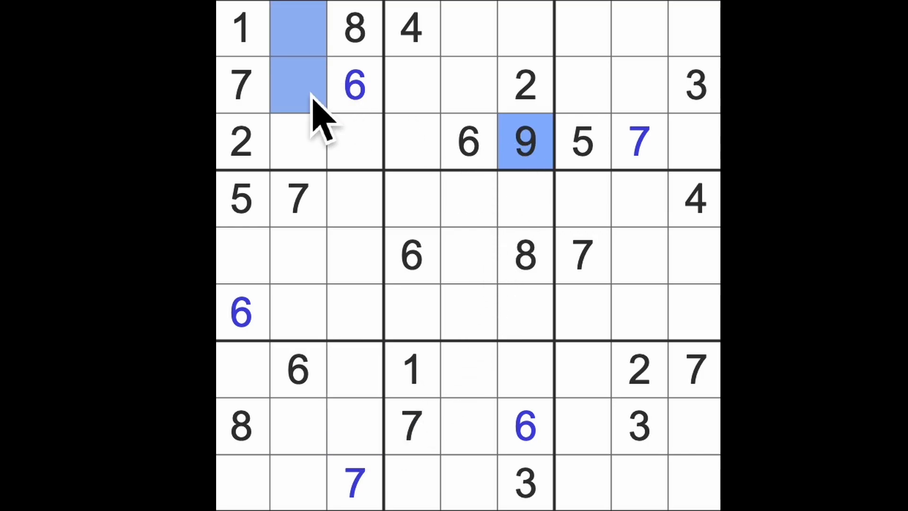
{"action": "mouse_move", "coordinate": [316, 365]}
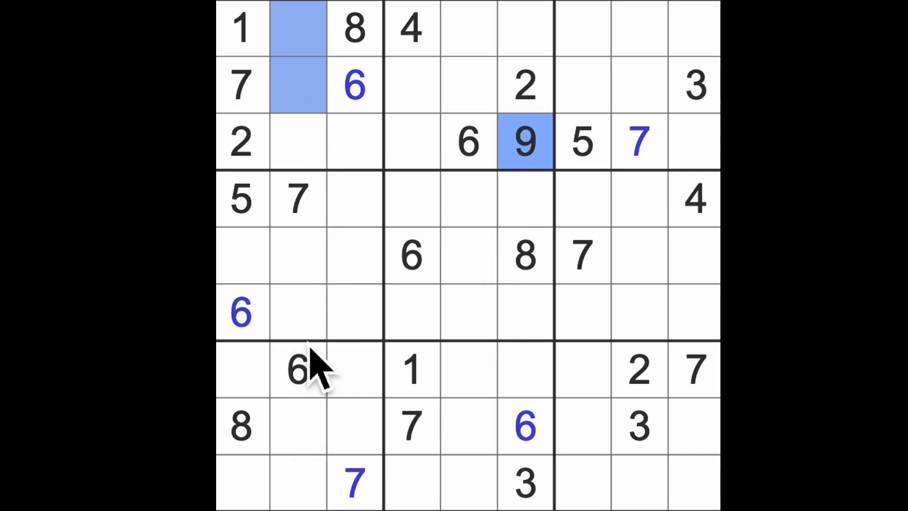
{"action": "mouse_move", "coordinate": [368, 124]}
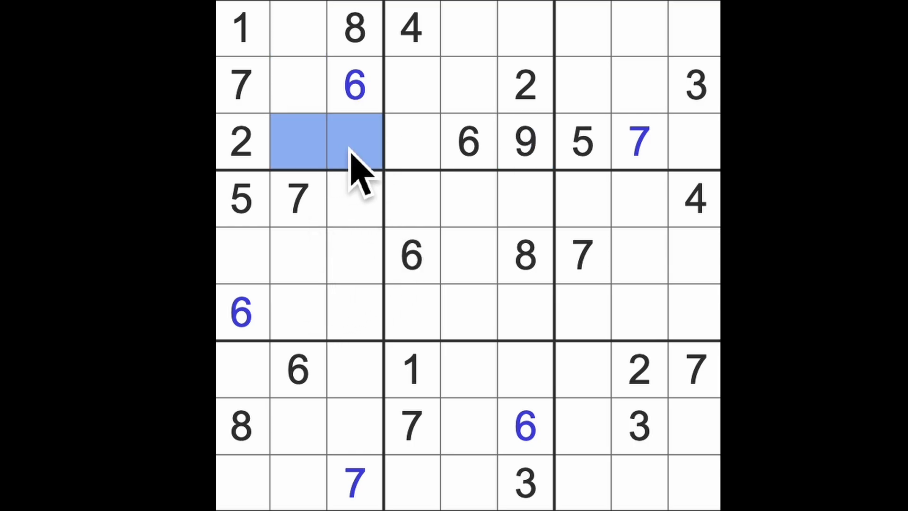
{"action": "mouse_move", "coordinate": [409, 240]}
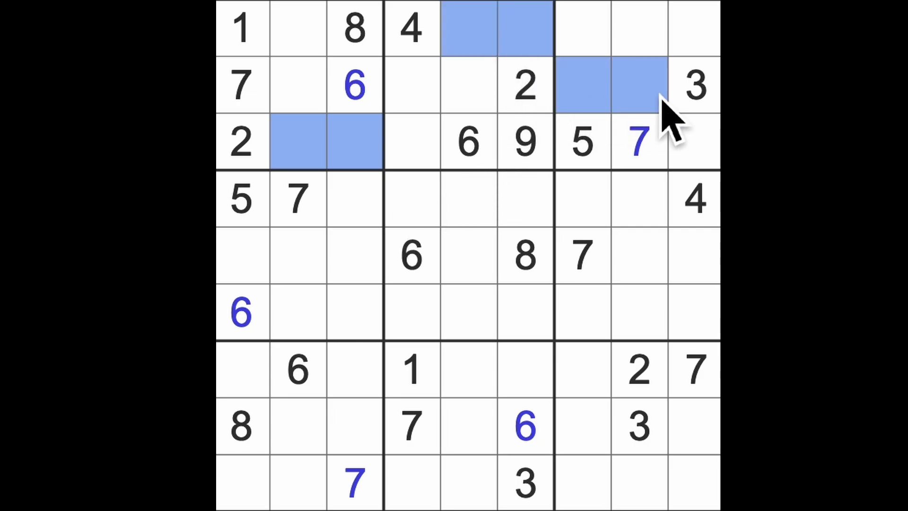
{"action": "mouse_move", "coordinate": [406, 185]}
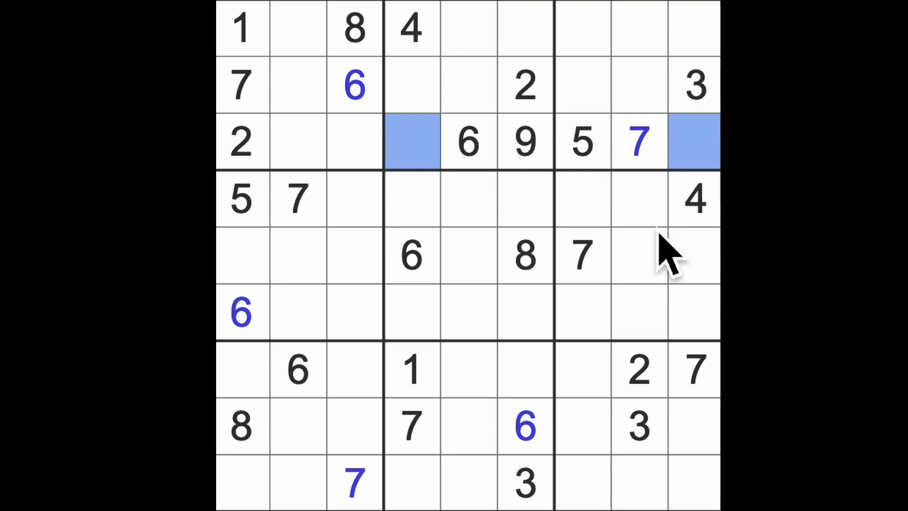
{"action": "left_click", "coordinate": [412, 142]}
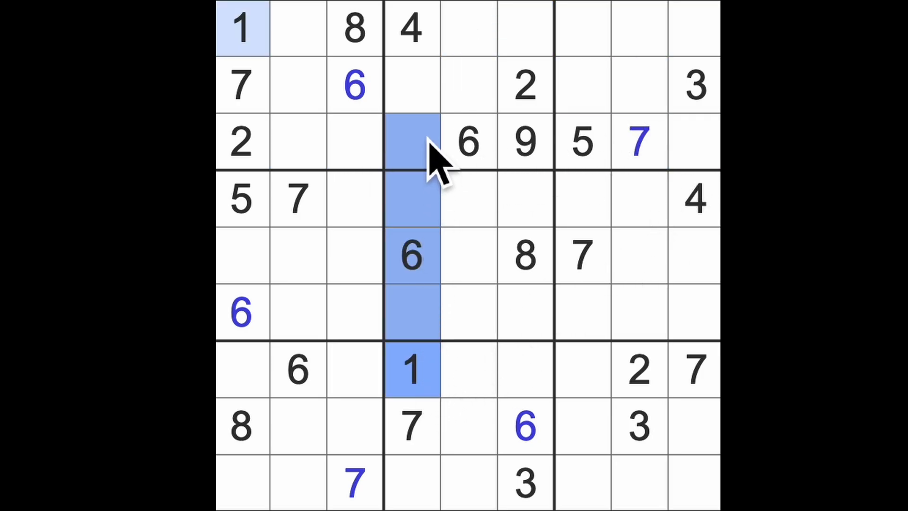
{"action": "left_click", "coordinate": [693, 142]}
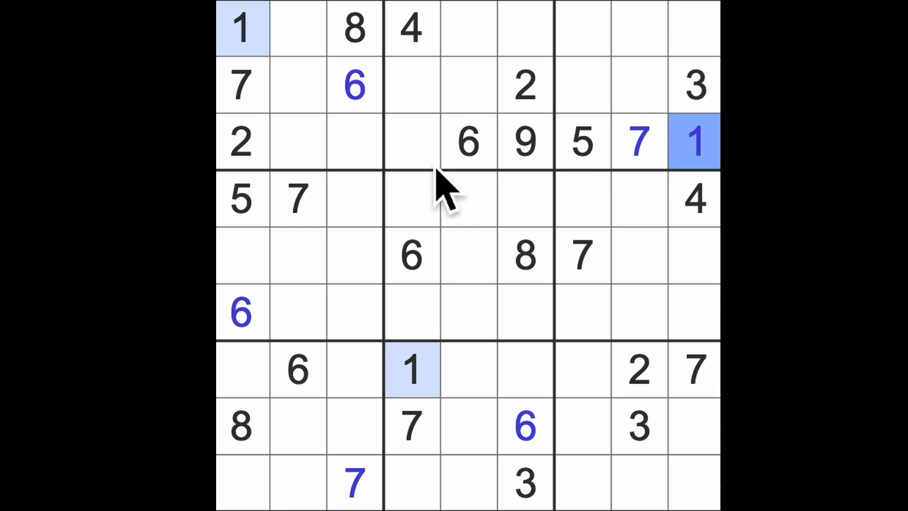
{"action": "left_click", "coordinate": [412, 142]}
{"action": "type", "text": "8"}
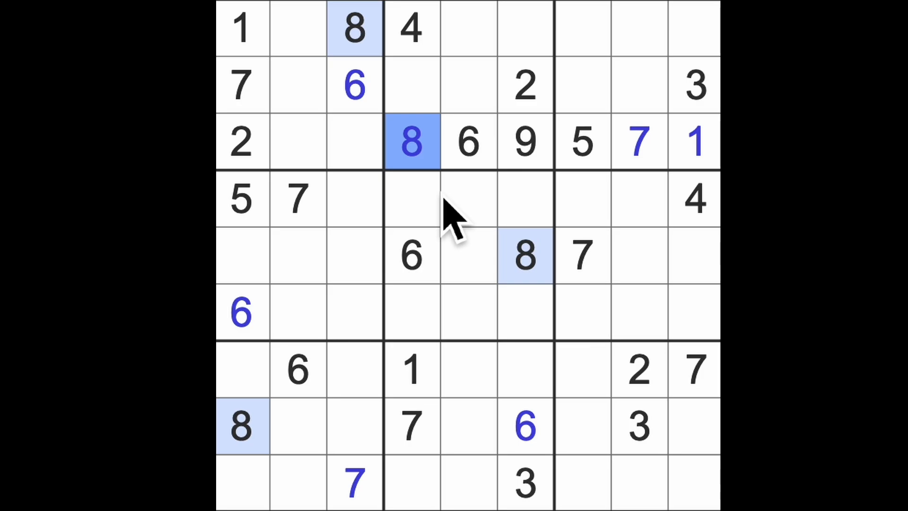
{"action": "mouse_move", "coordinate": [634, 290]}
{"action": "type", "text": "8"}
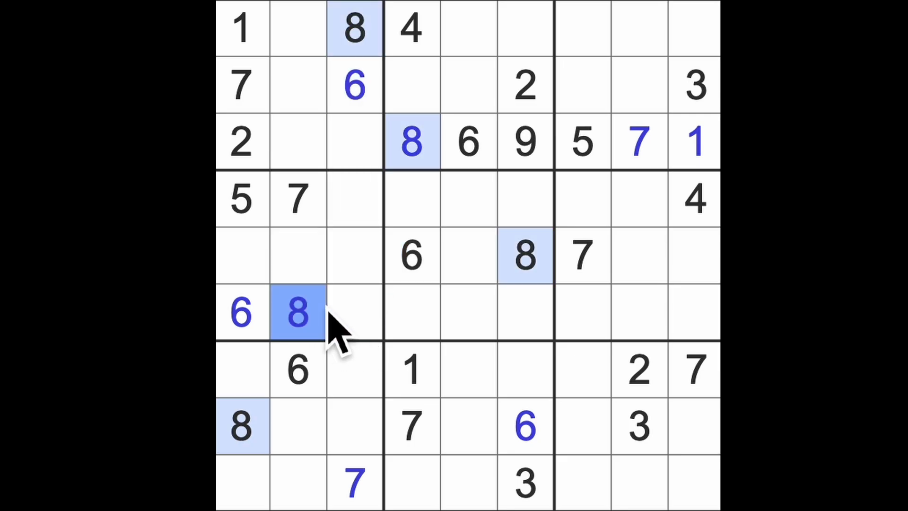
{"action": "mouse_move", "coordinate": [322, 344]}
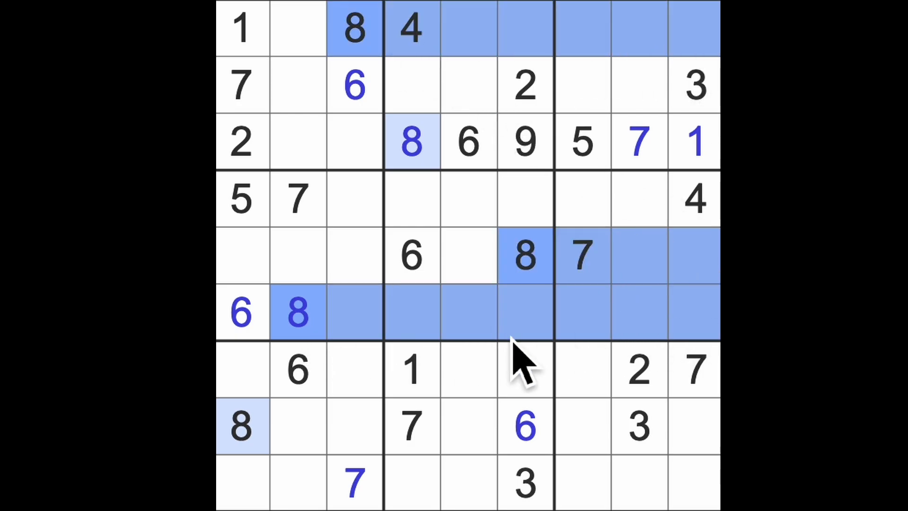
- Check the 8 placements and enter 8 in row 7, column 5 beside the given 1
{"action": "left_click", "coordinate": [695, 482]}
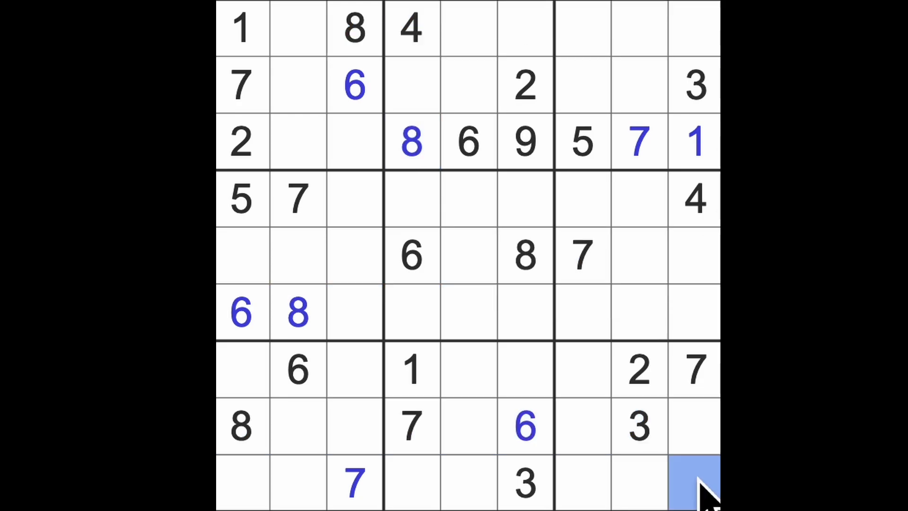
{"action": "left_click", "coordinate": [693, 480]}
{"action": "type", "text": "8"}
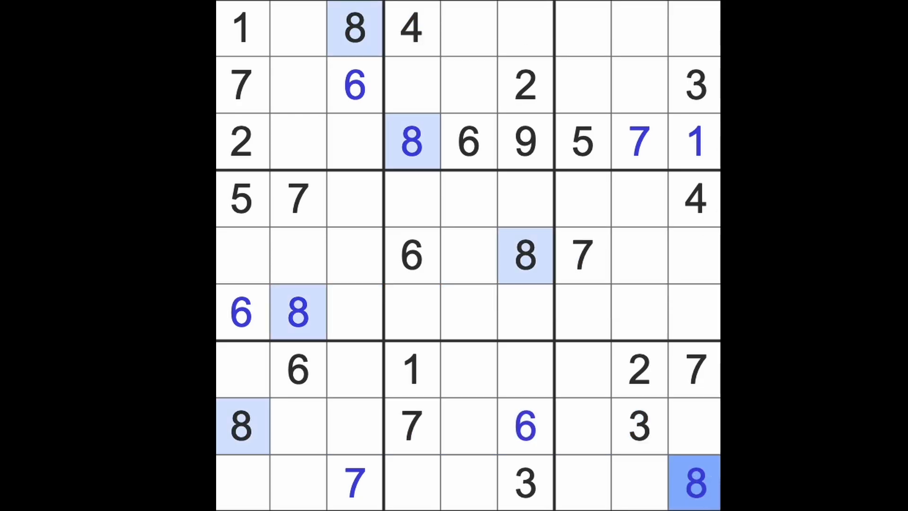
{"action": "left_click", "coordinate": [241, 426]}
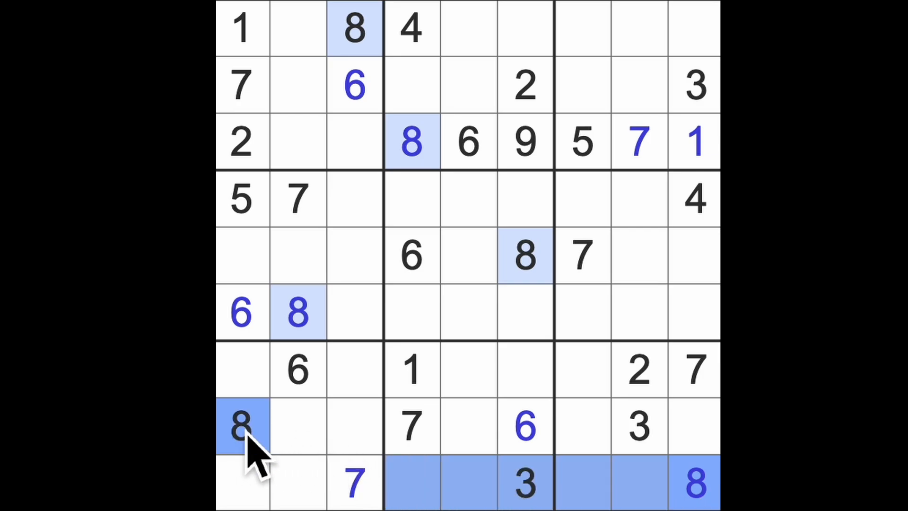
{"action": "left_click", "coordinate": [469, 370]}
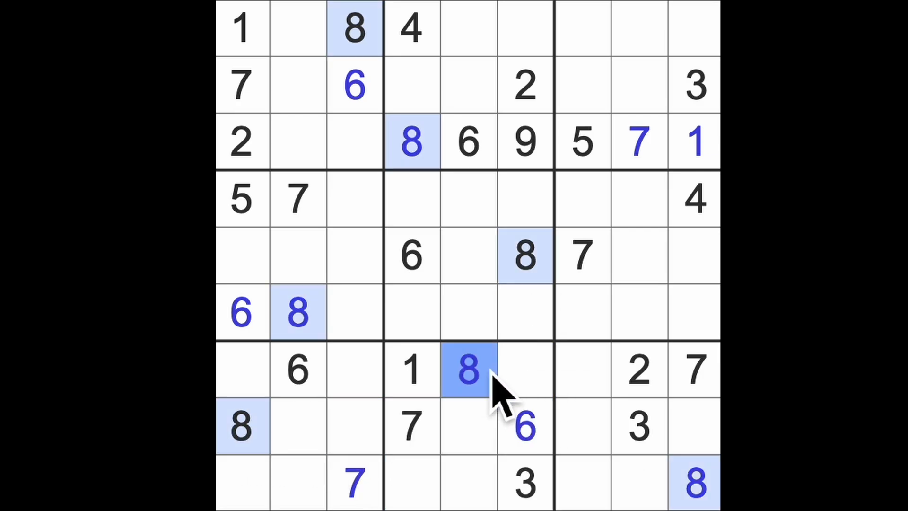
{"action": "mouse_move", "coordinate": [637, 232]}
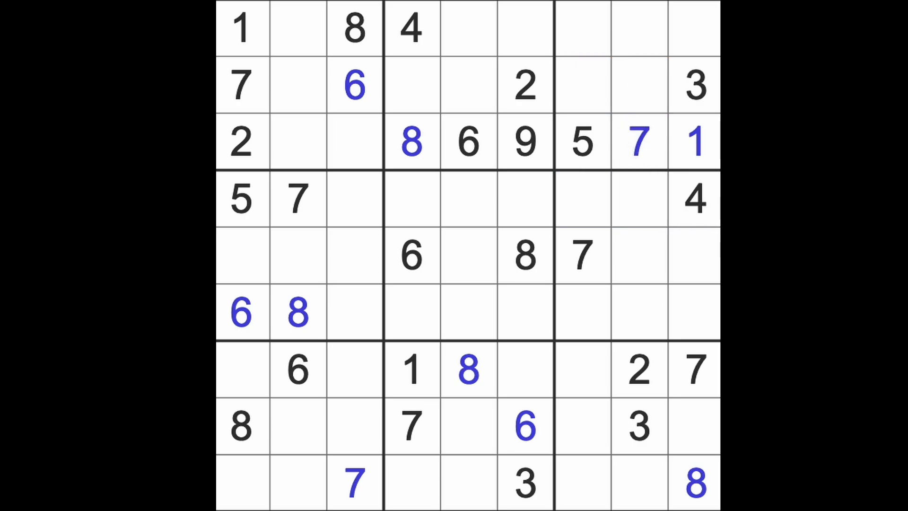
{"action": "left_click", "coordinate": [411, 86]}
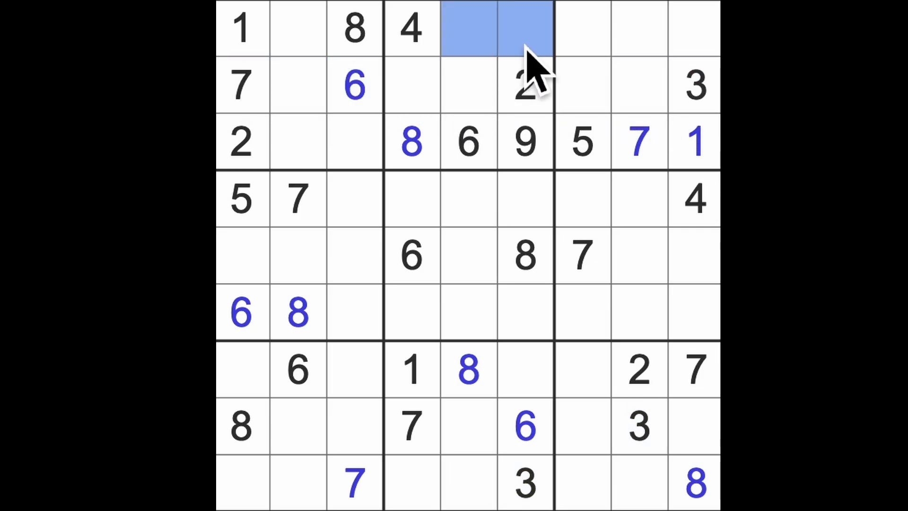
- Enter 3 and 7 in row 1 columns 5 and 6, and 1 in row 2 column 5
{"action": "left_click", "coordinate": [524, 426]}
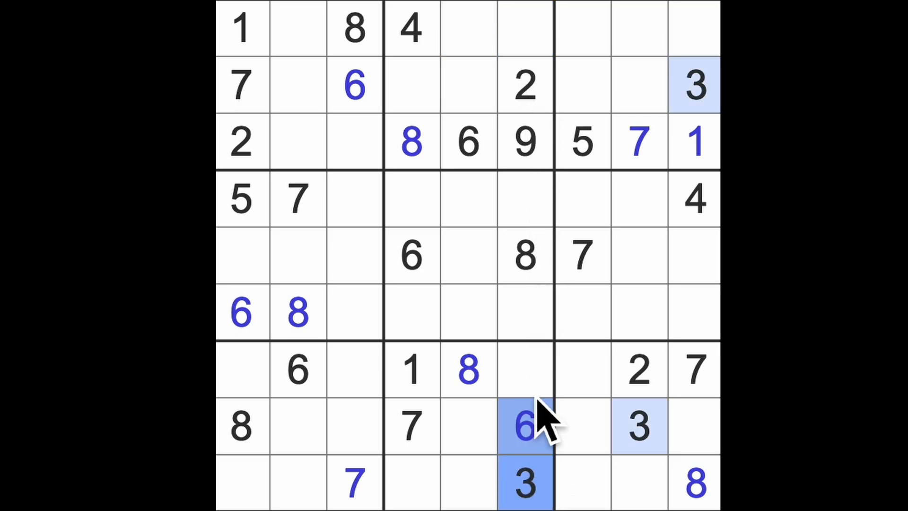
{"action": "left_click", "coordinate": [467, 28]}
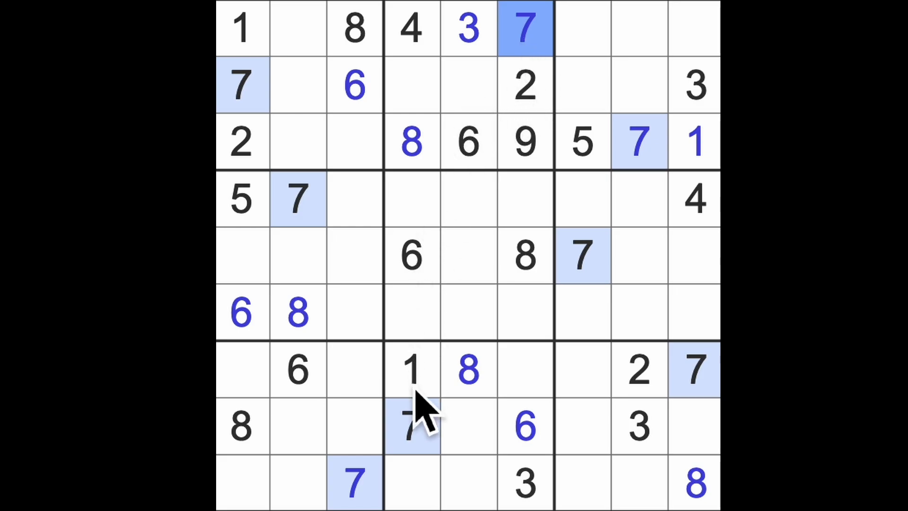
{"action": "left_click", "coordinate": [466, 86]}
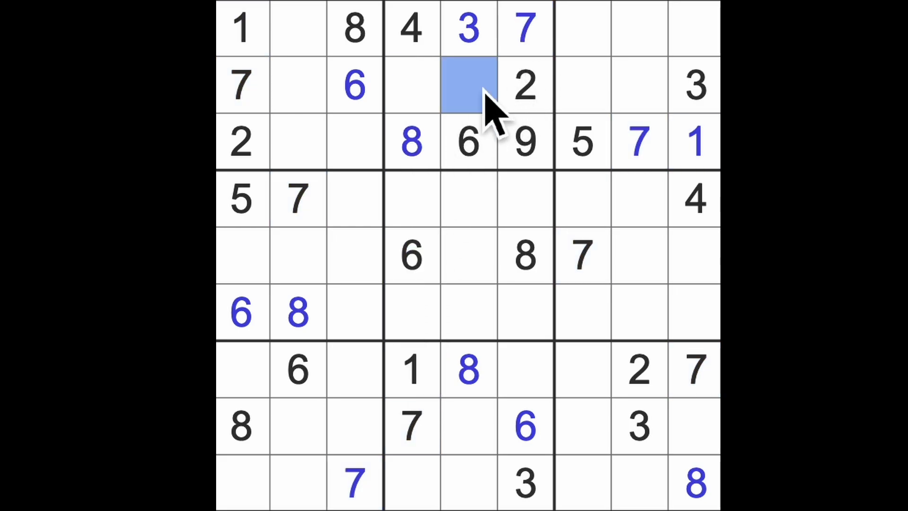
{"action": "left_click", "coordinate": [412, 86]}
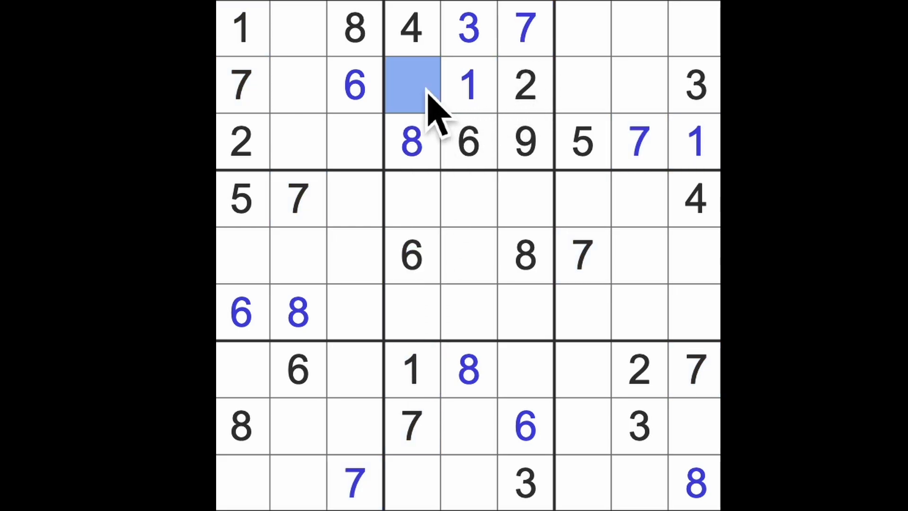
- Enter 5 in row 2 column 4 and row 1 column 2, then 9 in row 2 column 2
{"action": "type", "text": "5"}
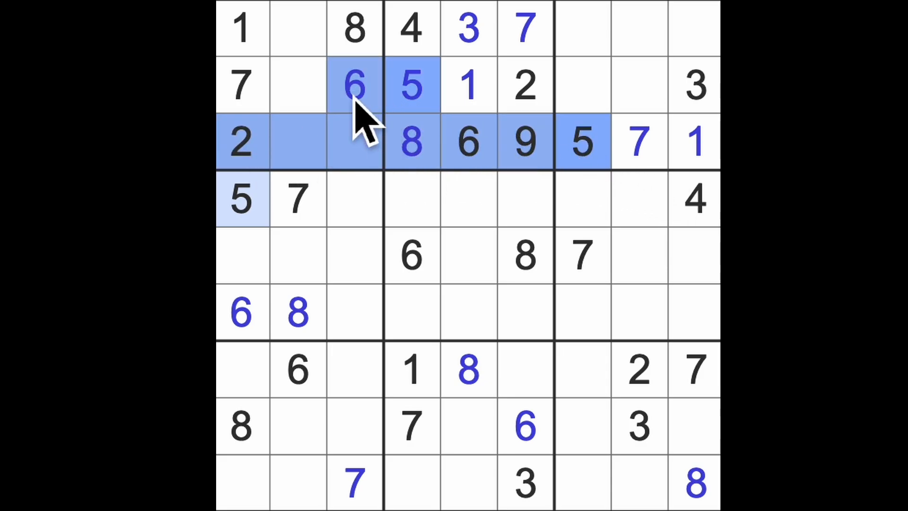
{"action": "left_click", "coordinate": [298, 29]}
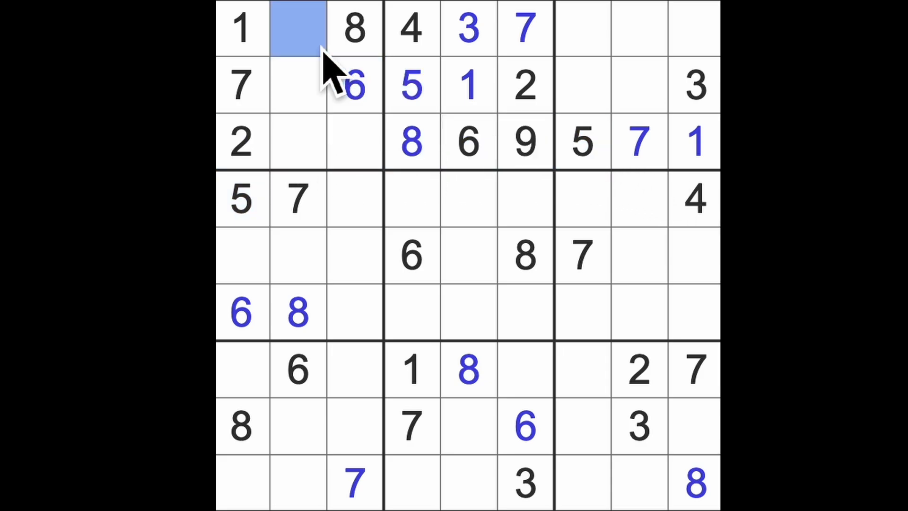
{"action": "left_click", "coordinate": [524, 142]}
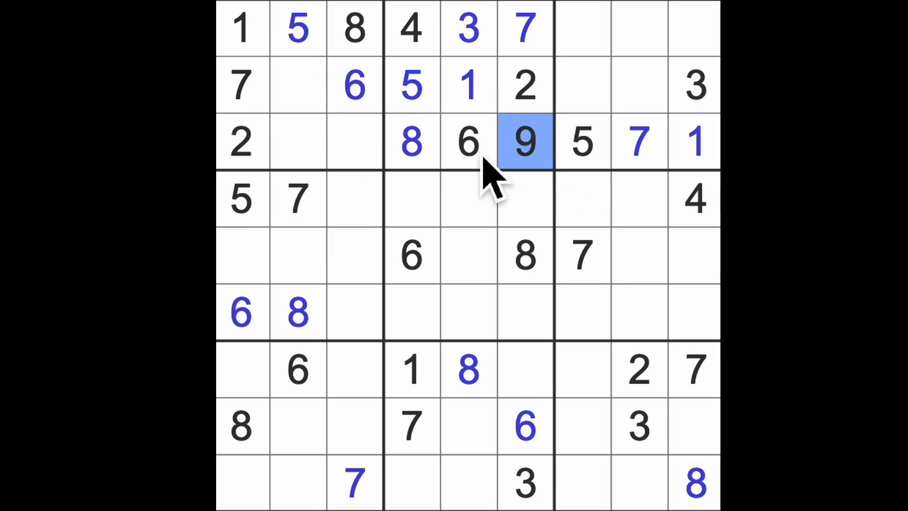
{"action": "left_click", "coordinate": [297, 85]}
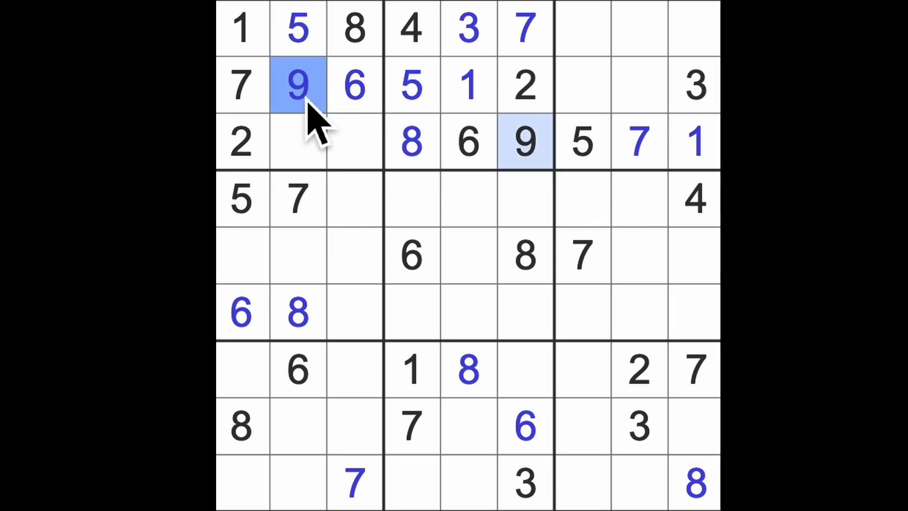
{"action": "mouse_move", "coordinate": [640, 200]}
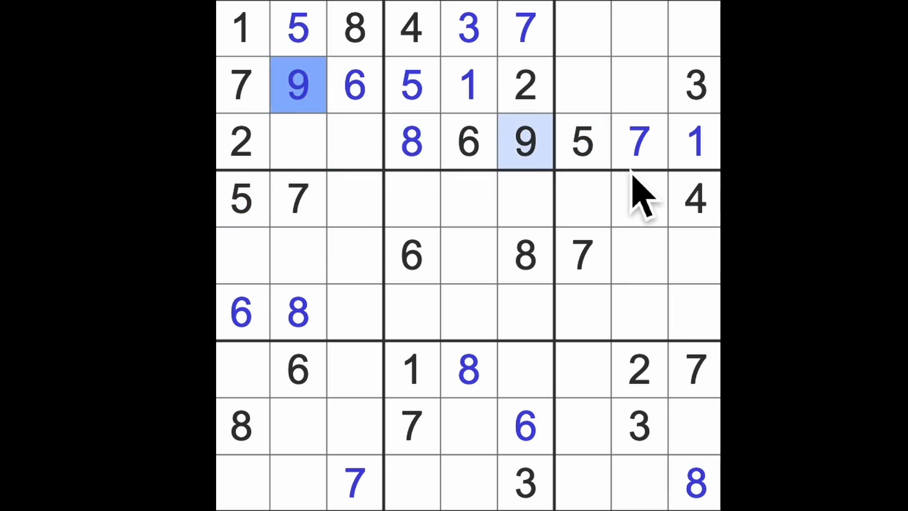
{"action": "mouse_move", "coordinate": [644, 202]}
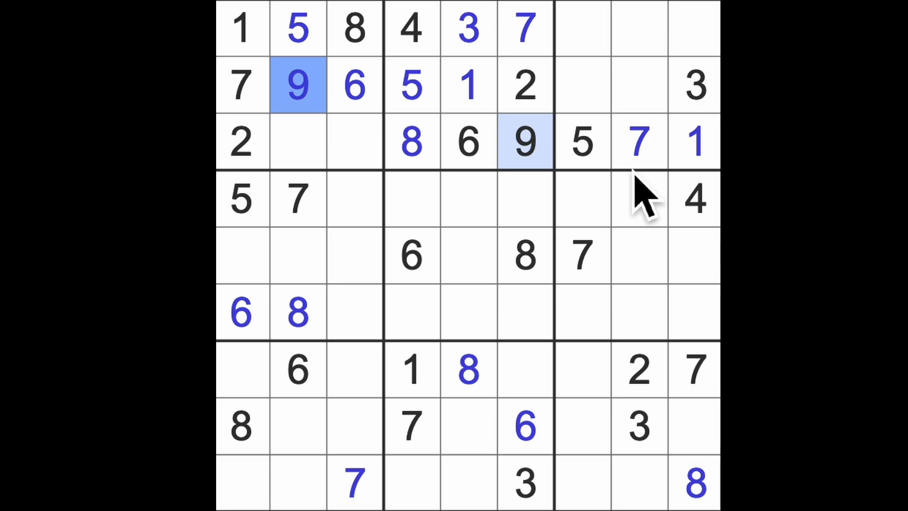
- Enter 6 in the last cell of row 1, the top-right corner
{"action": "left_click", "coordinate": [641, 85]}
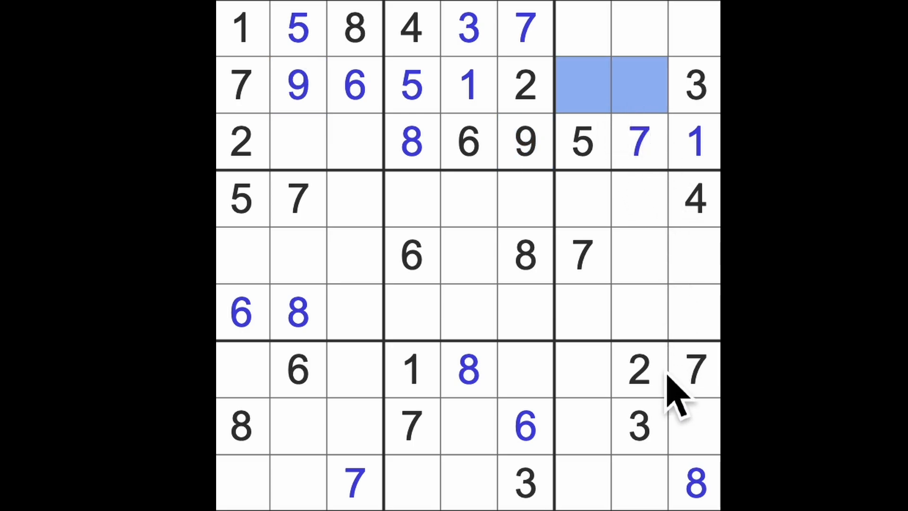
{"action": "mouse_move", "coordinate": [683, 232]}
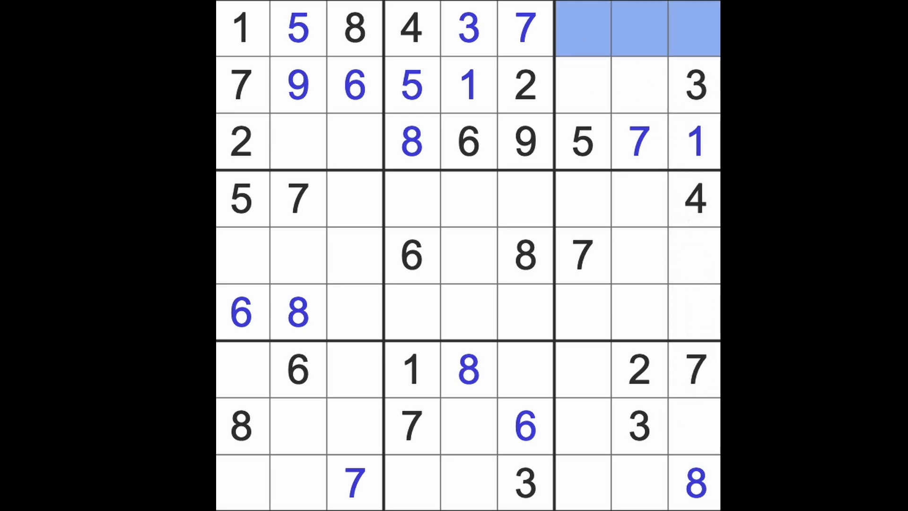
{"action": "left_click", "coordinate": [411, 255]}
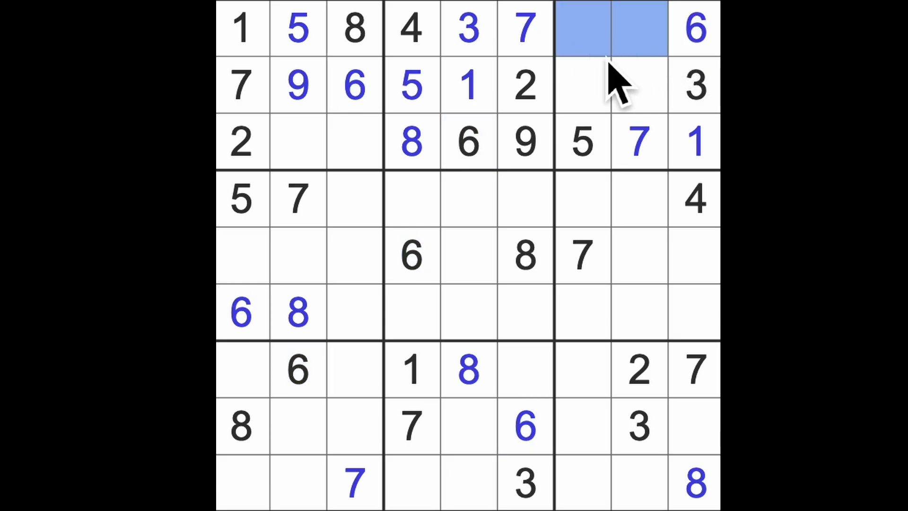
{"action": "left_click", "coordinate": [637, 84]}
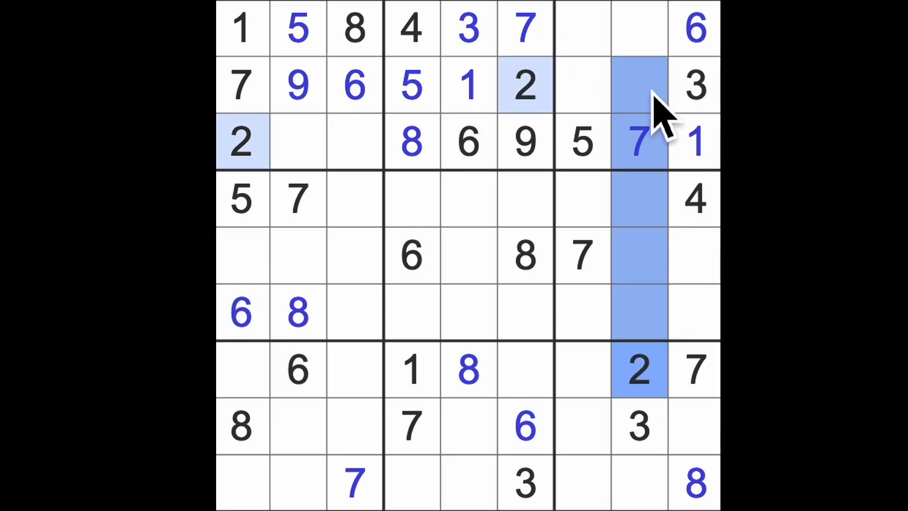
- Enter 2 and 9 in row 1 columns 7 and 8, completing the top row
{"action": "left_click", "coordinate": [581, 27]}
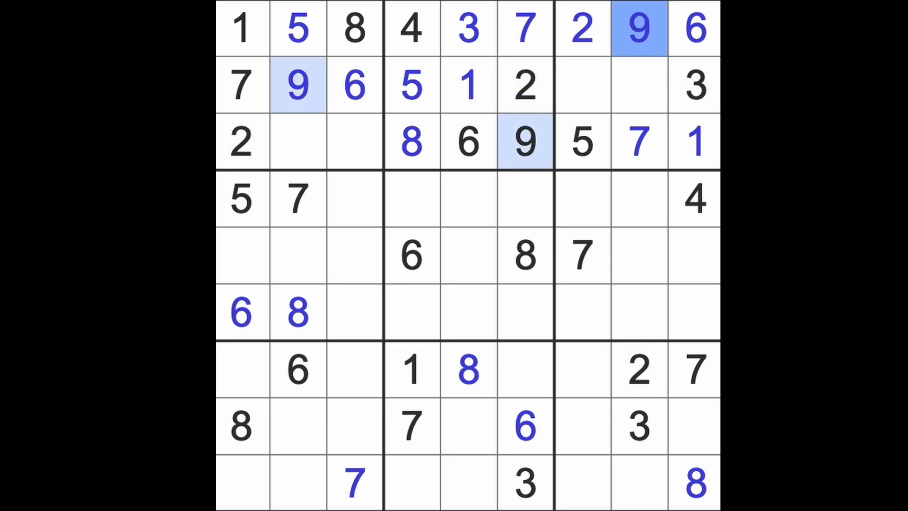
{"action": "mouse_move", "coordinate": [550, 232]}
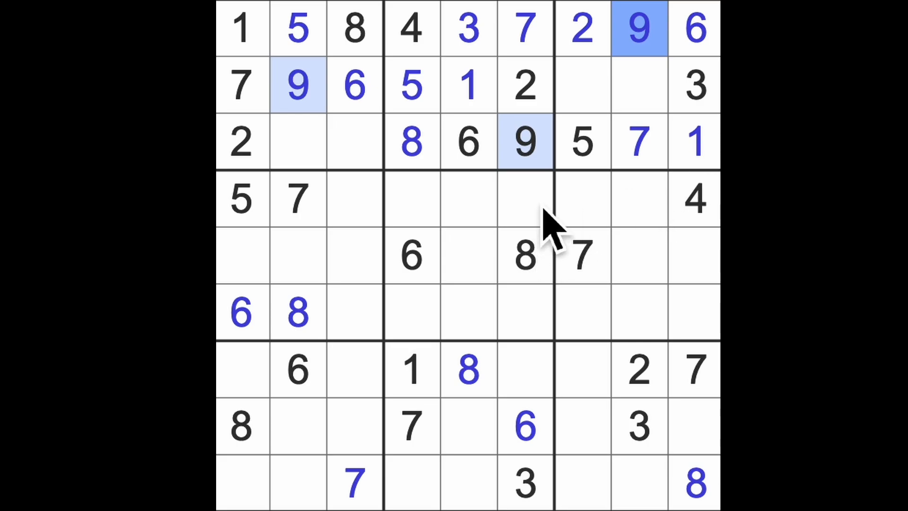
{"action": "left_click", "coordinate": [524, 256]}
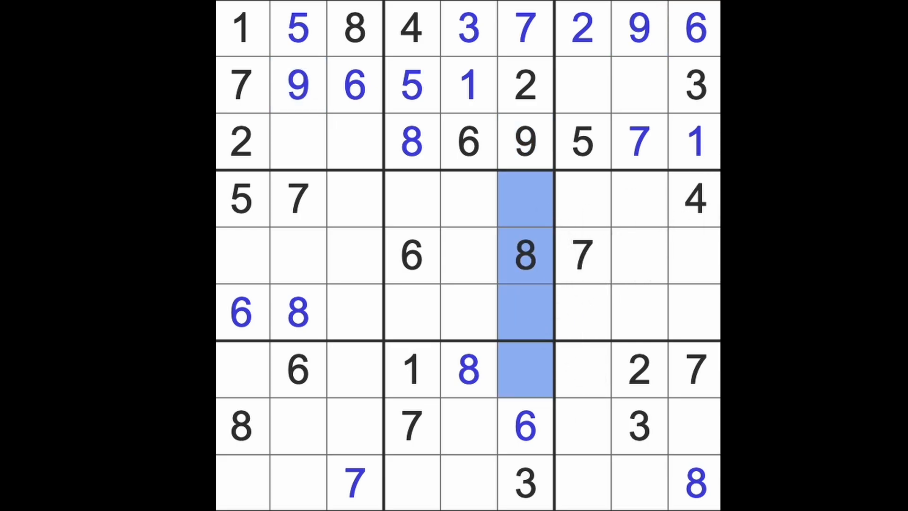
- Enter 1 in row 4, column 6, above the centre box's 8
{"action": "left_click", "coordinate": [411, 254]}
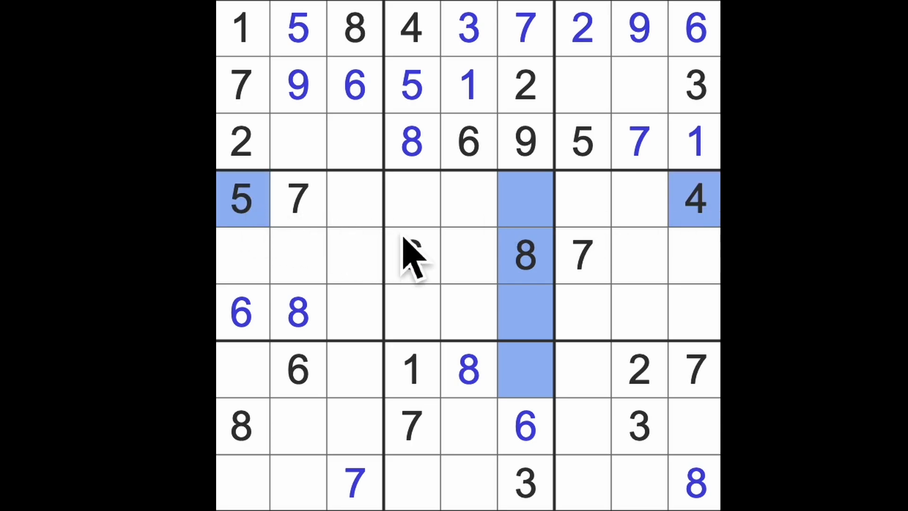
{"action": "left_click", "coordinate": [524, 199]}
{"action": "type", "text": "1"}
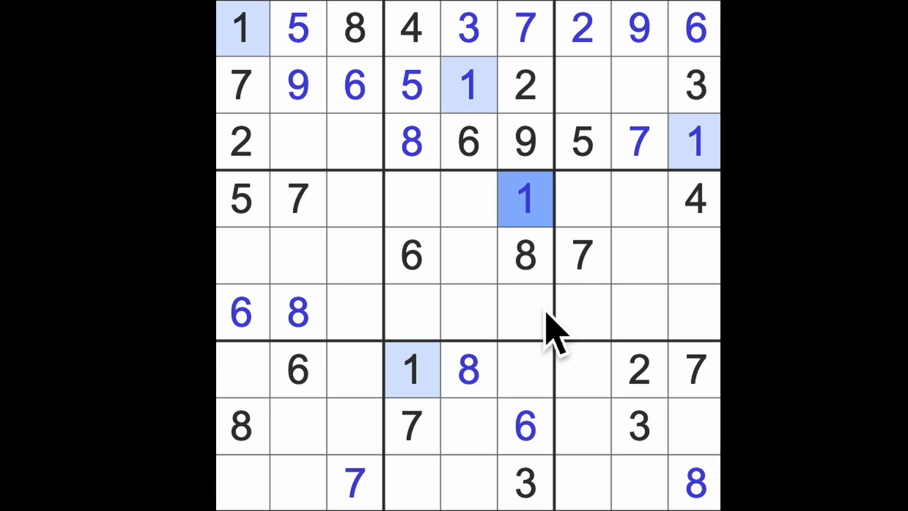
{"action": "mouse_move", "coordinate": [617, 322]}
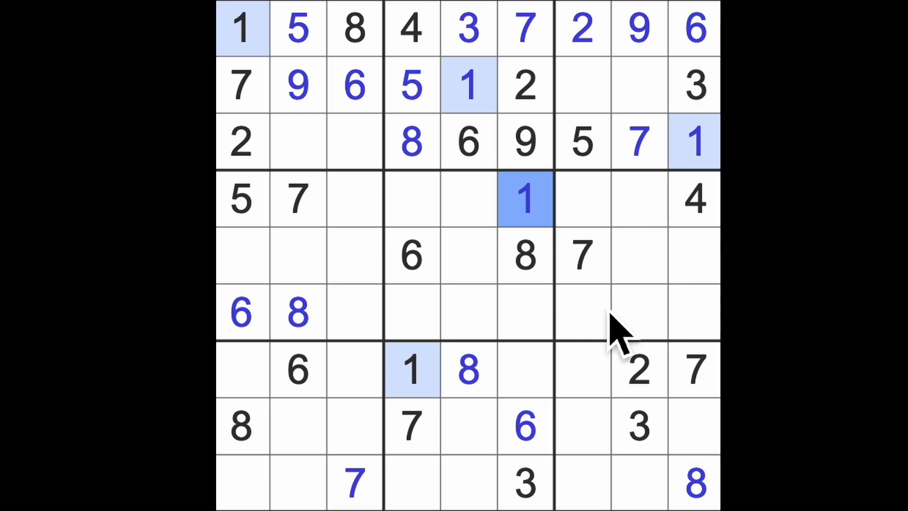
{"action": "mouse_move", "coordinate": [646, 322]}
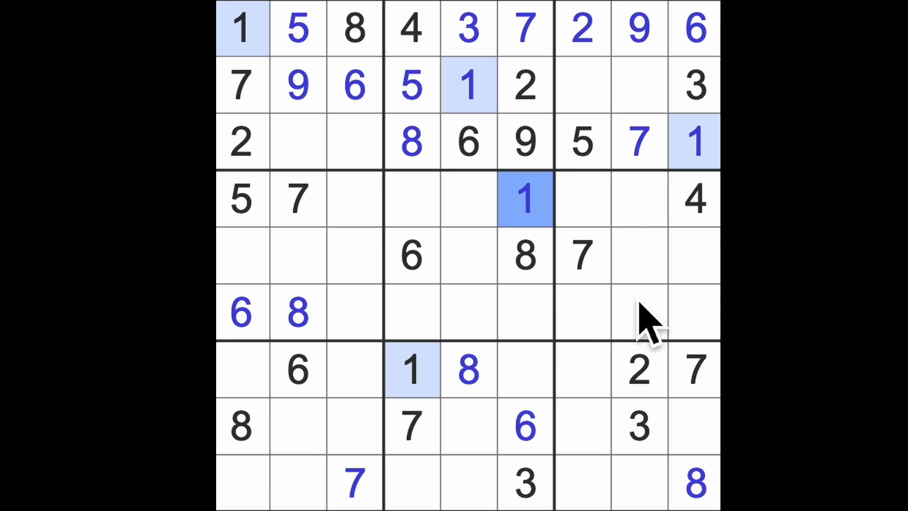
{"action": "left_click", "coordinate": [524, 256]}
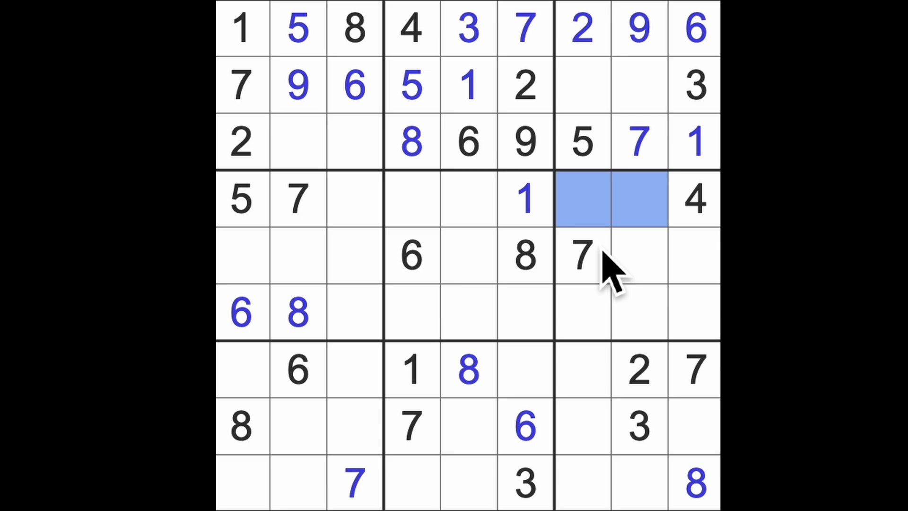
{"action": "mouse_move", "coordinate": [486, 232]}
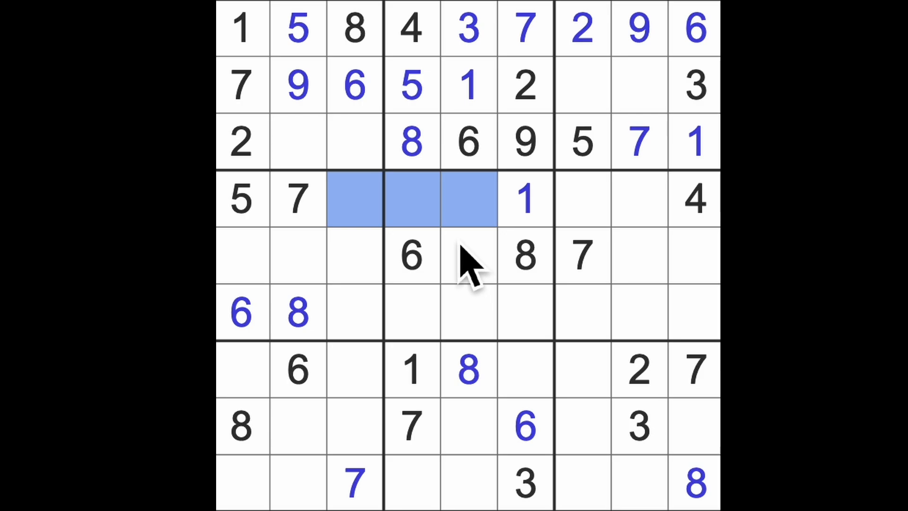
{"action": "mouse_move", "coordinate": [461, 257]}
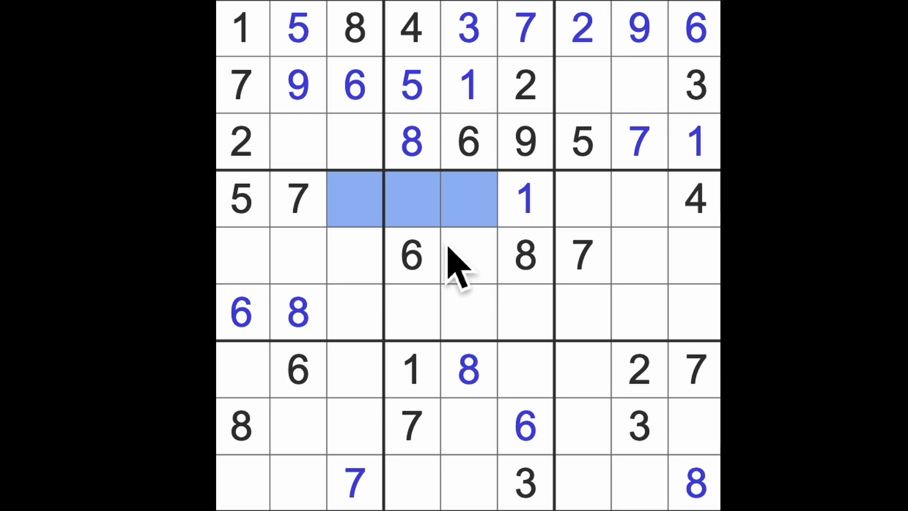
{"action": "mouse_move", "coordinate": [426, 223]}
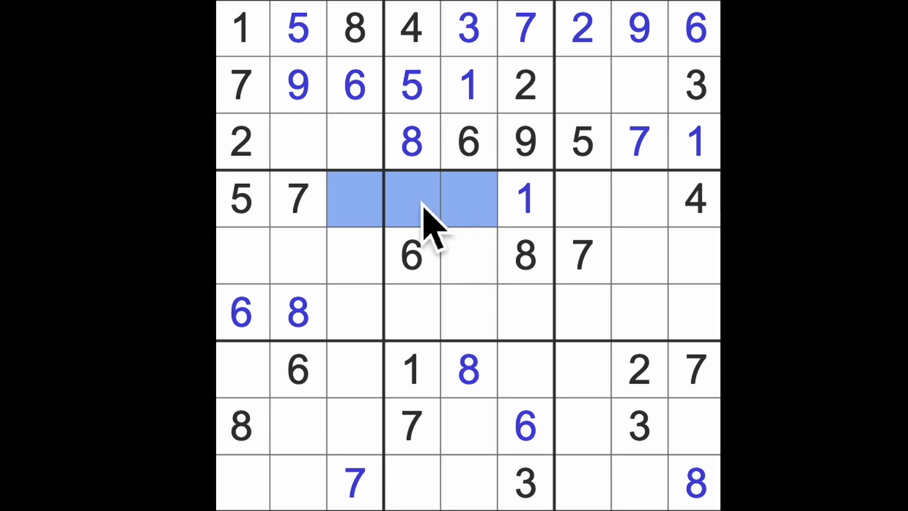
{"action": "mouse_move", "coordinate": [412, 243]}
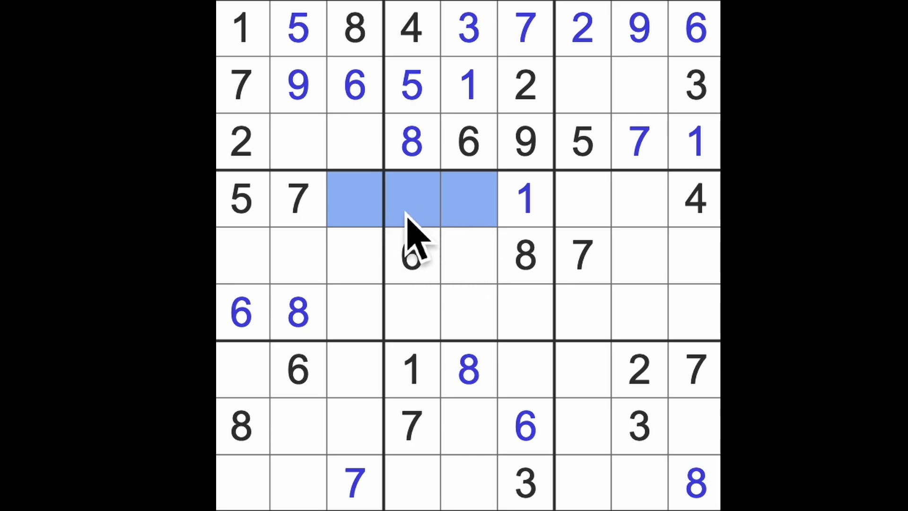
{"action": "mouse_move", "coordinate": [492, 226]}
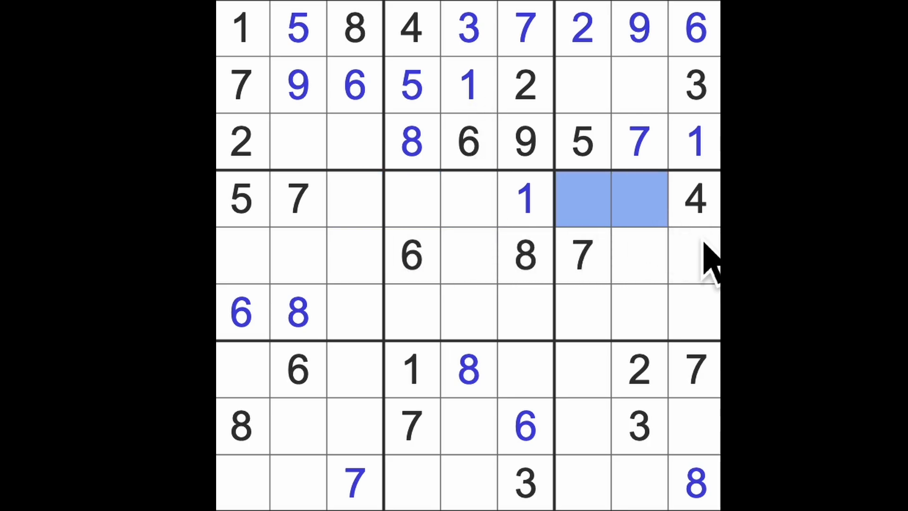
{"action": "mouse_move", "coordinate": [666, 325]}
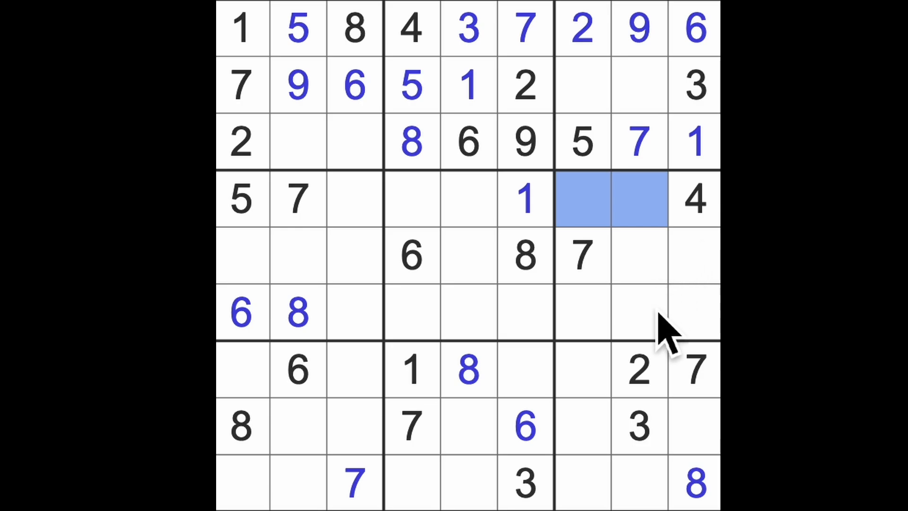
{"action": "mouse_move", "coordinate": [649, 325]}
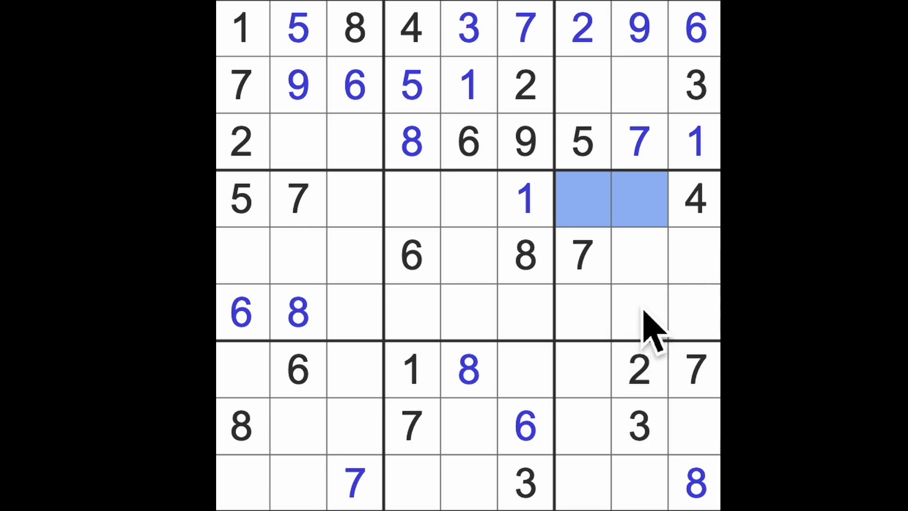
{"action": "mouse_move", "coordinate": [658, 388]}
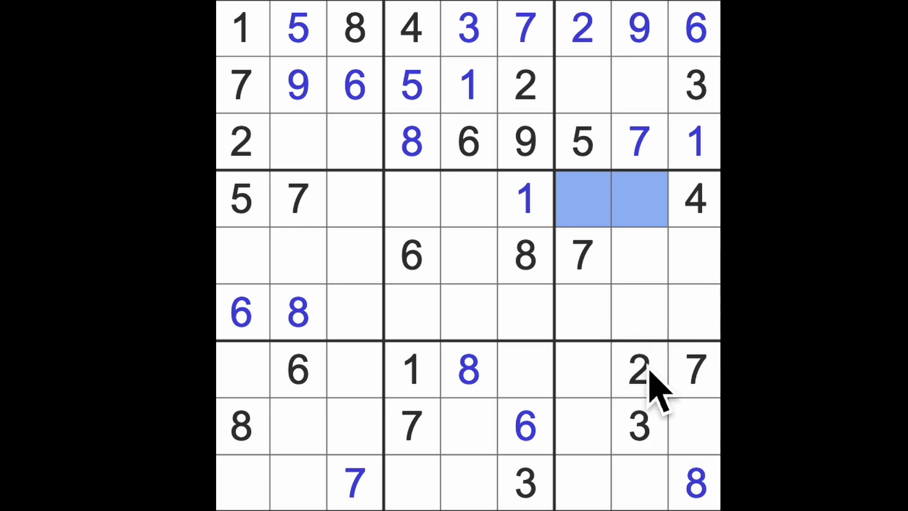
{"action": "mouse_move", "coordinate": [707, 336]}
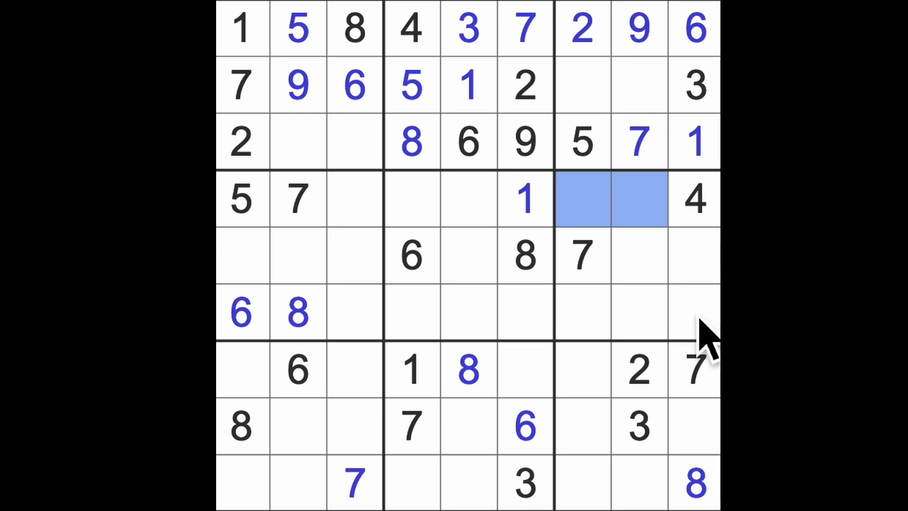
{"action": "mouse_move", "coordinate": [704, 341]}
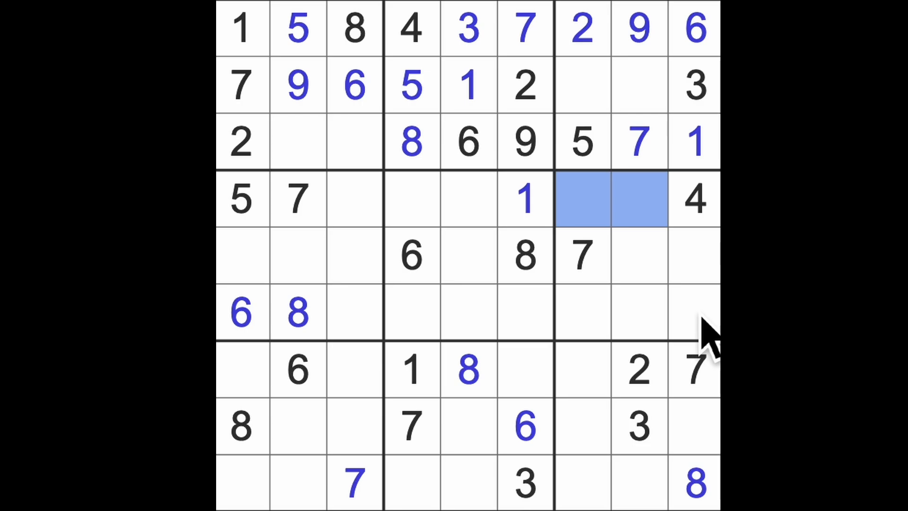
{"action": "mouse_move", "coordinate": [683, 301]}
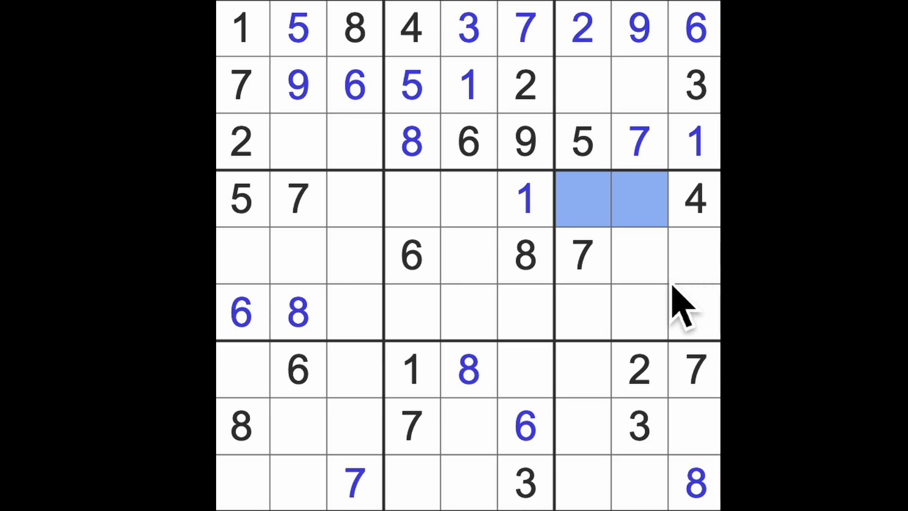
{"action": "mouse_move", "coordinate": [701, 107]}
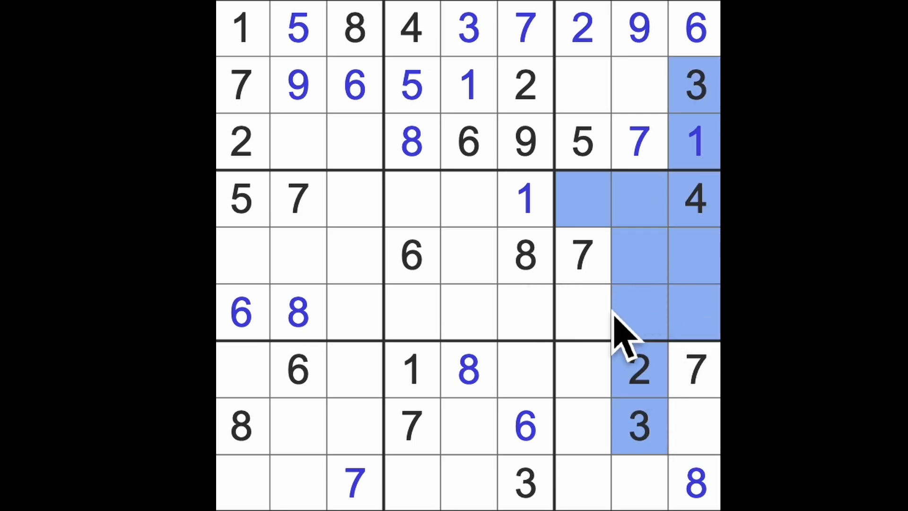
- Enter 3 in row 6, column 7, then review the 5s and 9s on the grid
{"action": "left_click", "coordinate": [581, 314]}
{"action": "type", "text": "3"}
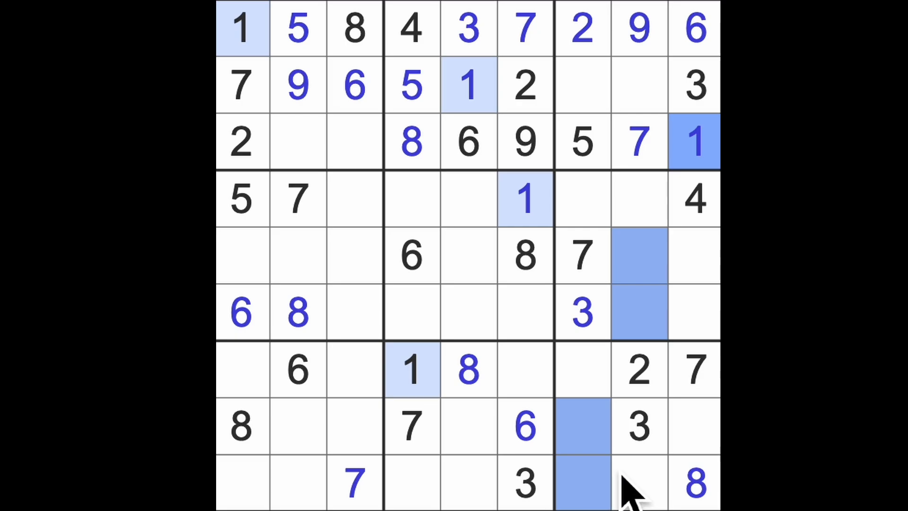
{"action": "mouse_move", "coordinate": [655, 393]}
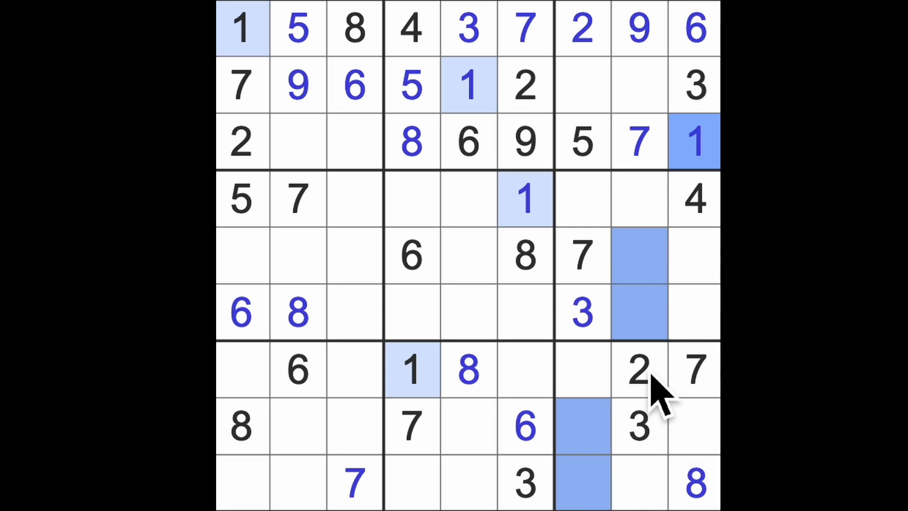
{"action": "left_click", "coordinate": [640, 371]}
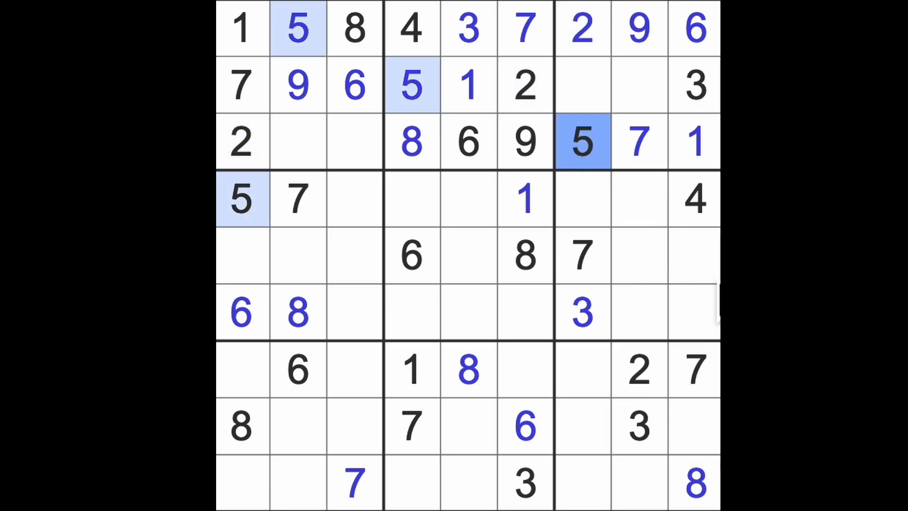
{"action": "mouse_move", "coordinate": [710, 301]}
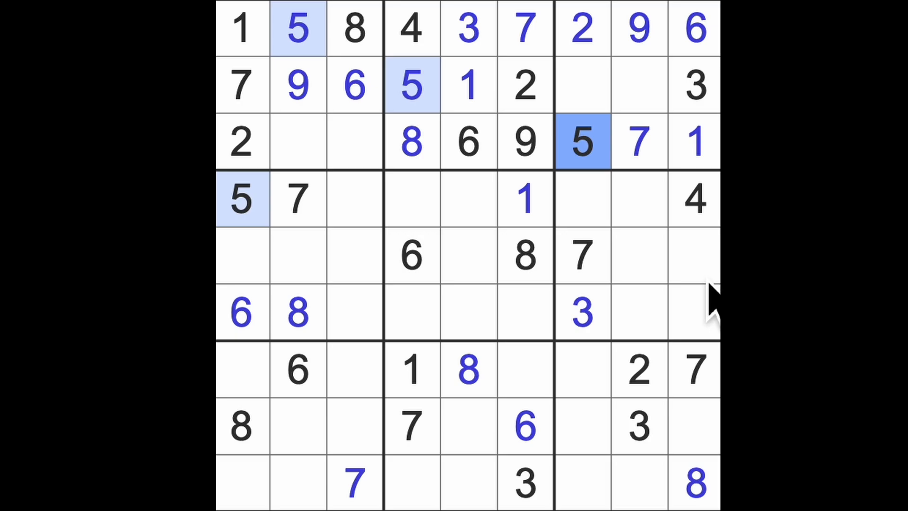
{"action": "left_click", "coordinate": [638, 27]}
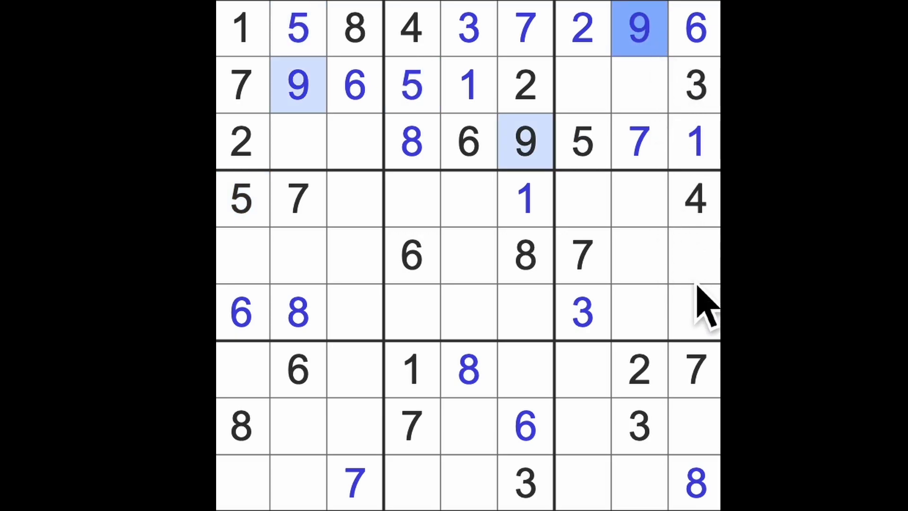
- Enter 5 in row 8, column 9 of the bottom-right box
{"action": "left_click", "coordinate": [695, 313]}
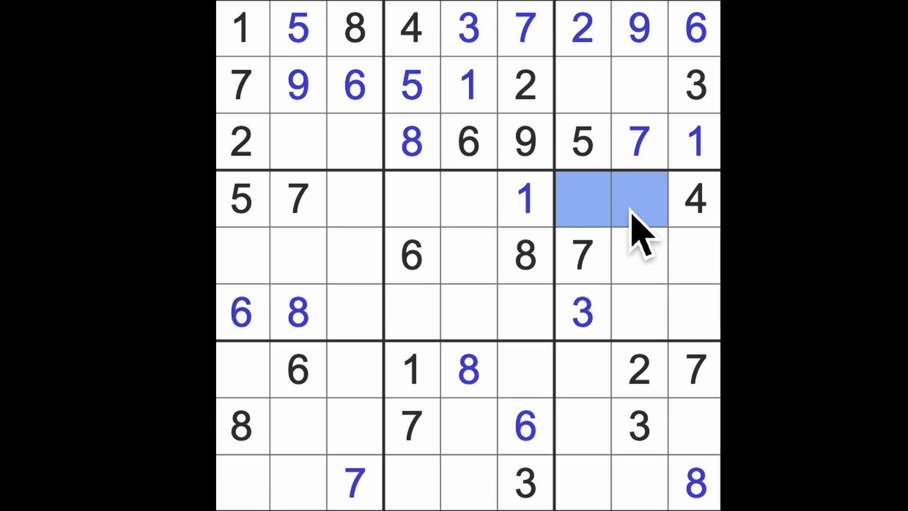
{"action": "mouse_move", "coordinate": [680, 330]}
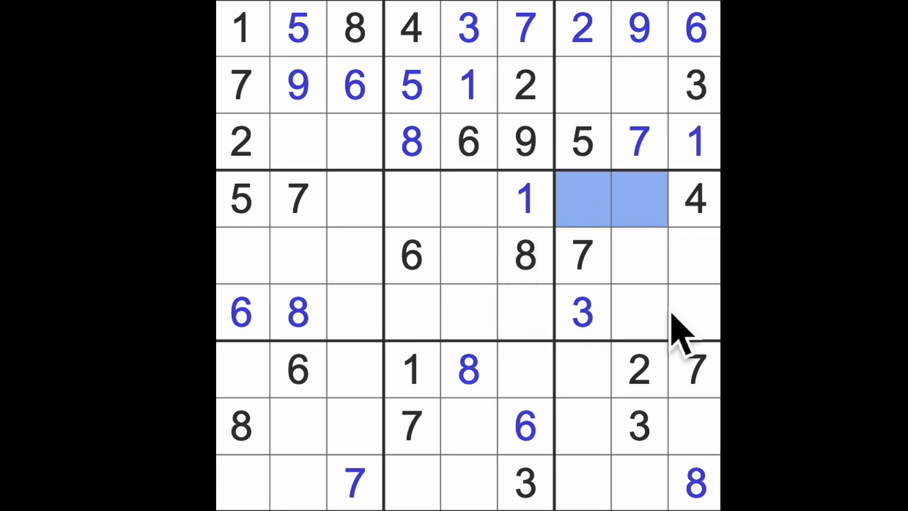
{"action": "left_click", "coordinate": [638, 27]}
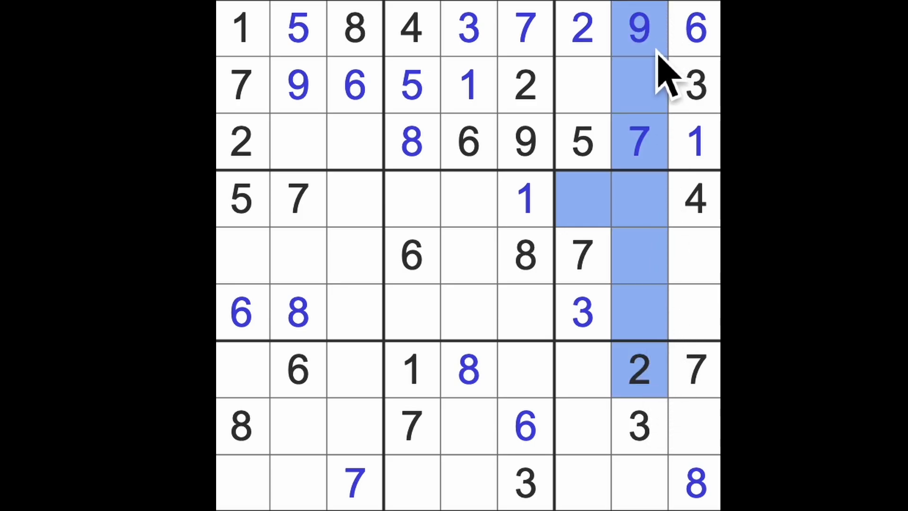
{"action": "mouse_move", "coordinate": [701, 289]}
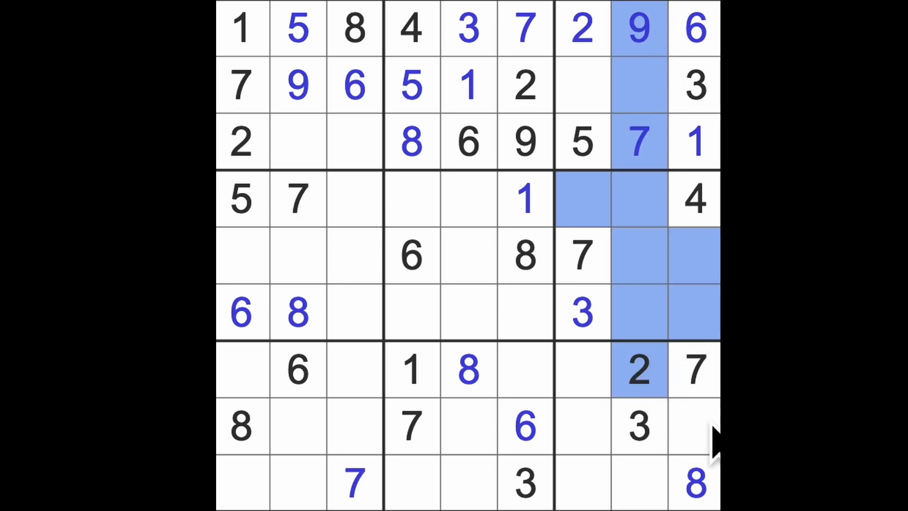
{"action": "left_click", "coordinate": [696, 425]}
{"action": "type", "text": "5"}
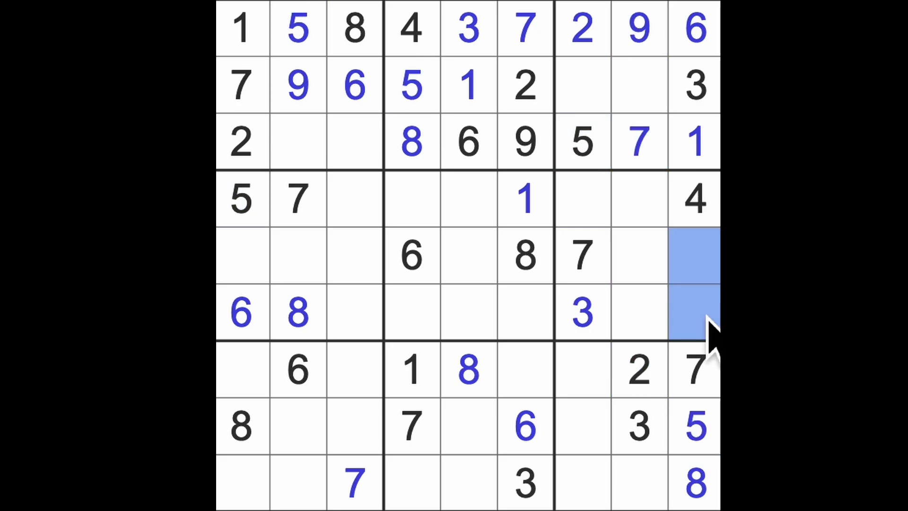
{"action": "left_click", "coordinate": [694, 426]}
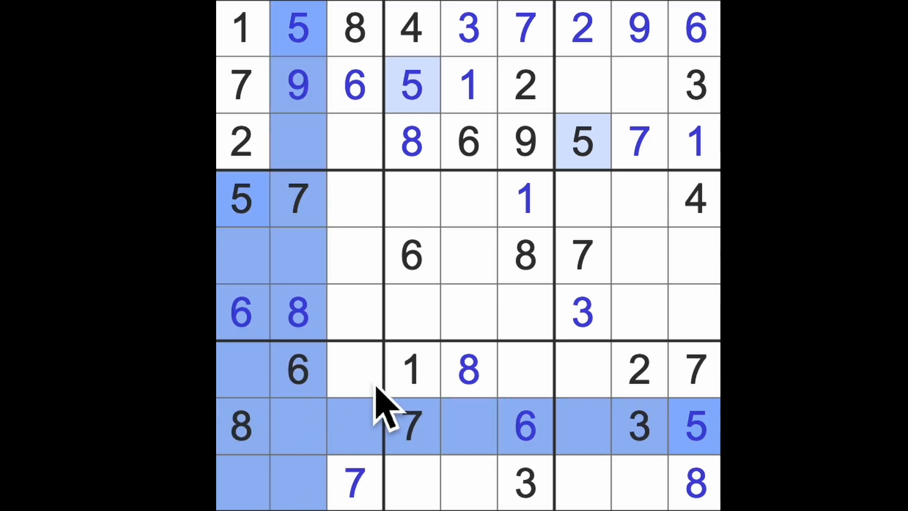
- Place 5s in R7C3, R9C5, R6C6 and R5C8, then a 1 in R6C8
{"action": "left_click", "coordinate": [353, 371]}
{"action": "type", "text": "5"}
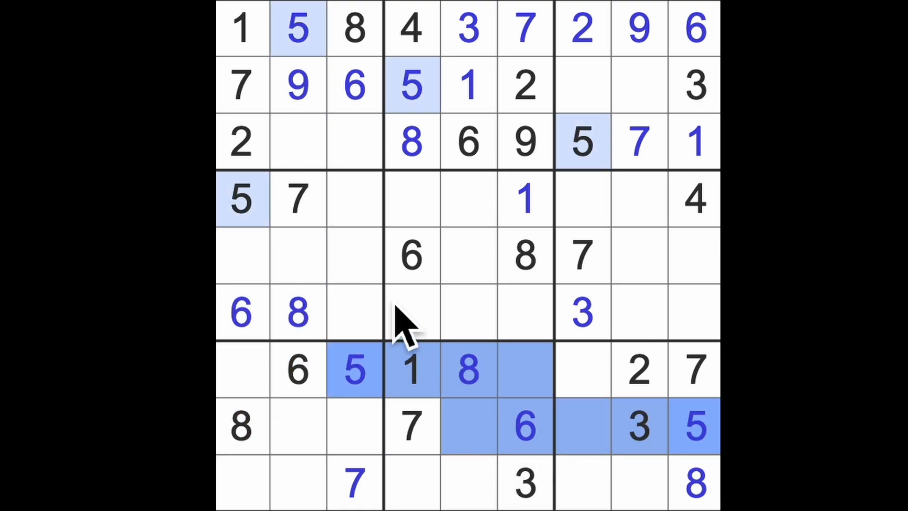
{"action": "left_click", "coordinate": [470, 483]}
{"action": "type", "text": "5"}
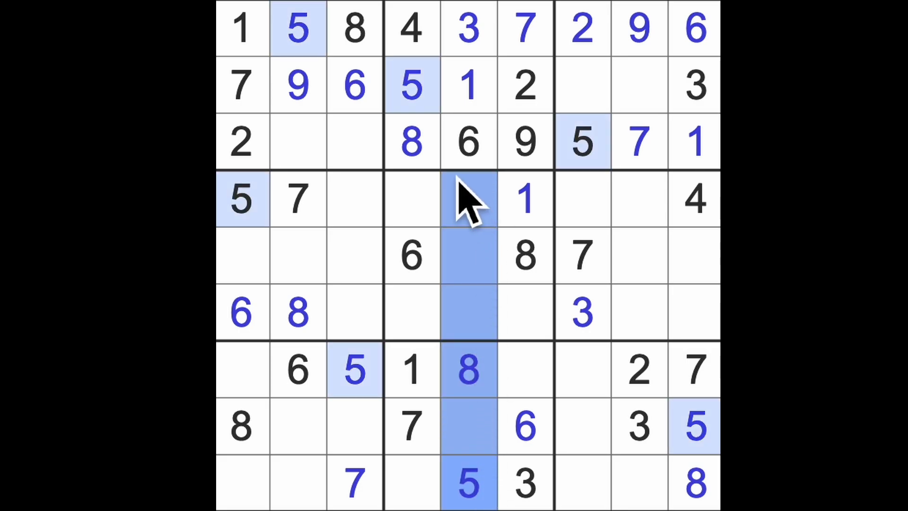
{"action": "left_click", "coordinate": [524, 313]}
{"action": "type", "text": "5"}
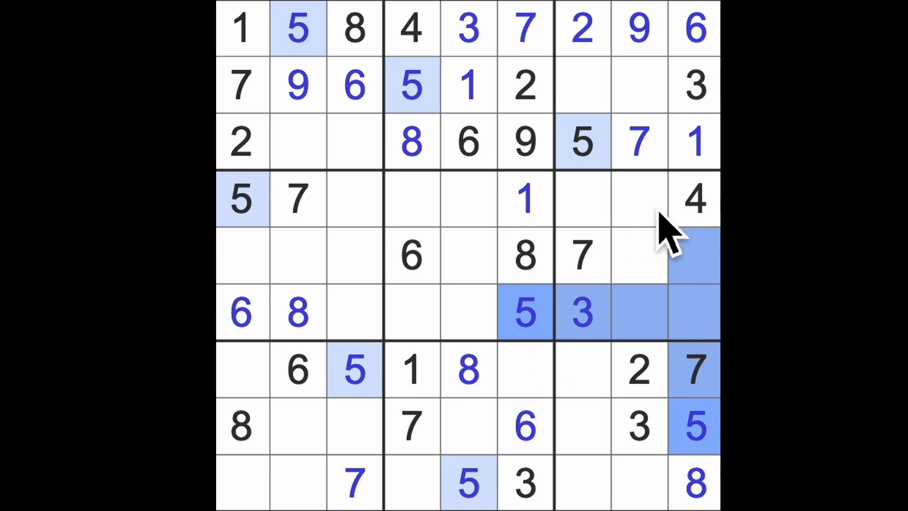
{"action": "left_click", "coordinate": [638, 254]}
{"action": "type", "text": "5"}
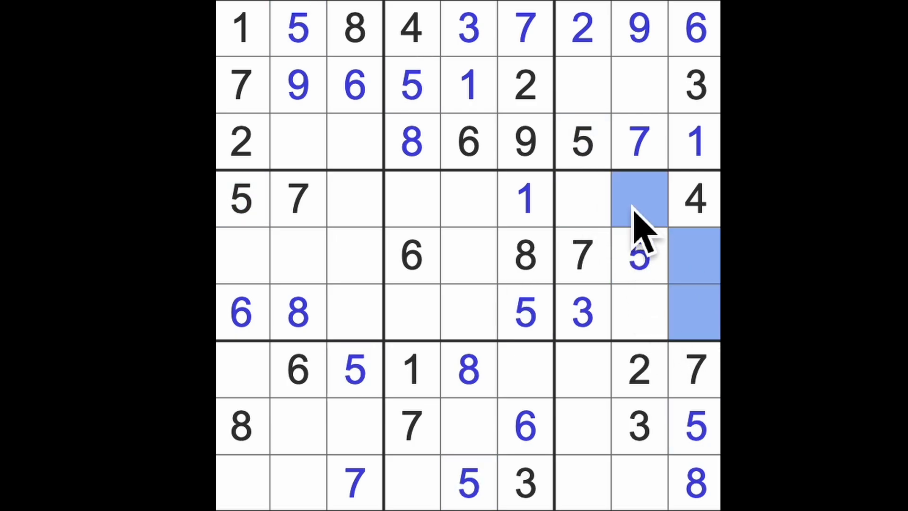
{"action": "left_click", "coordinate": [637, 313]}
{"action": "type", "text": "1"}
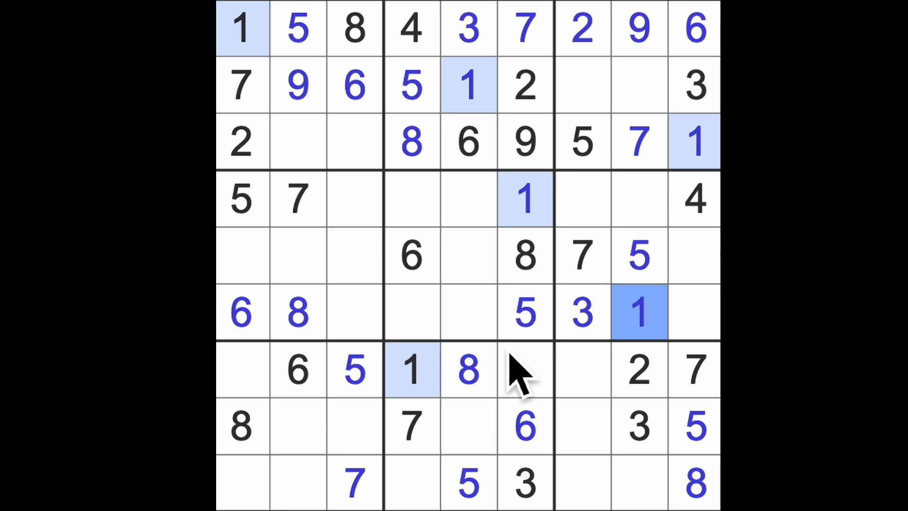
- Place a 7 in R6C5, then 4s in R6C3, R5C5 and R7C6 after highlighting each digit
{"action": "left_click", "coordinate": [696, 371]}
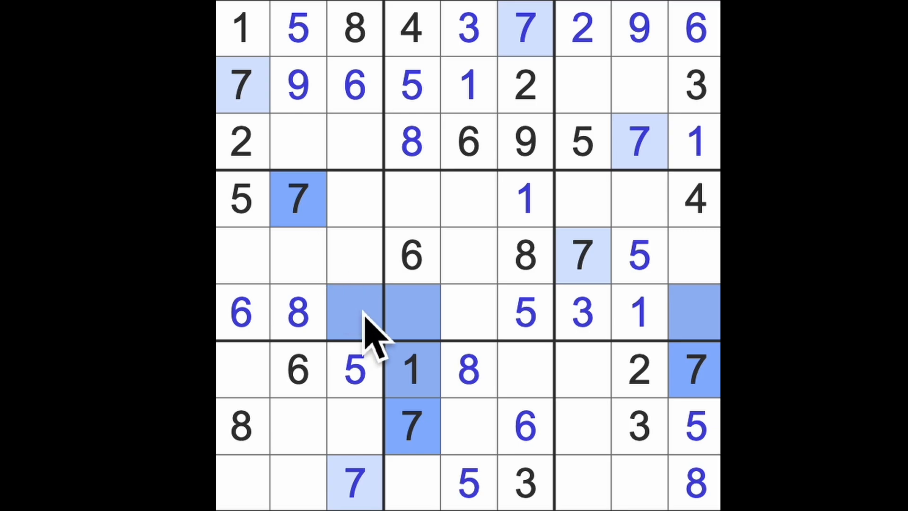
{"action": "mouse_move", "coordinate": [498, 350]}
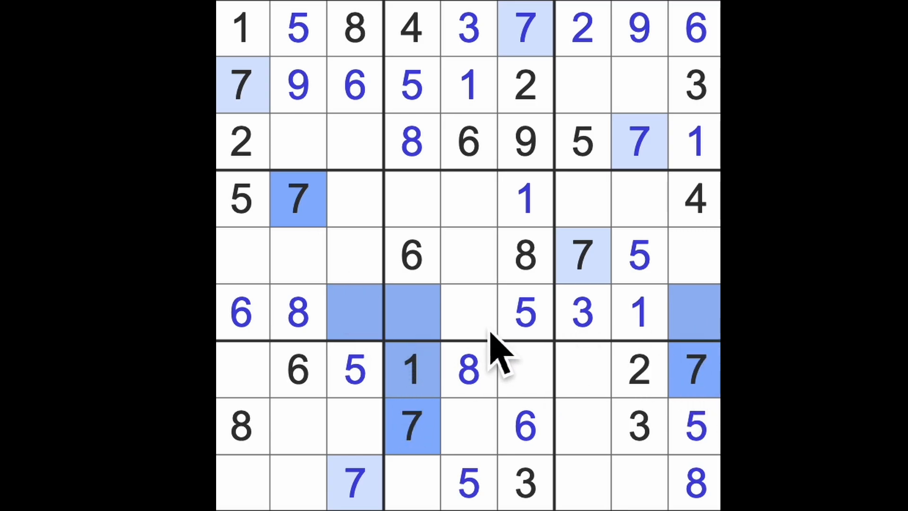
{"action": "left_click", "coordinate": [469, 313]}
{"action": "type", "text": "7"}
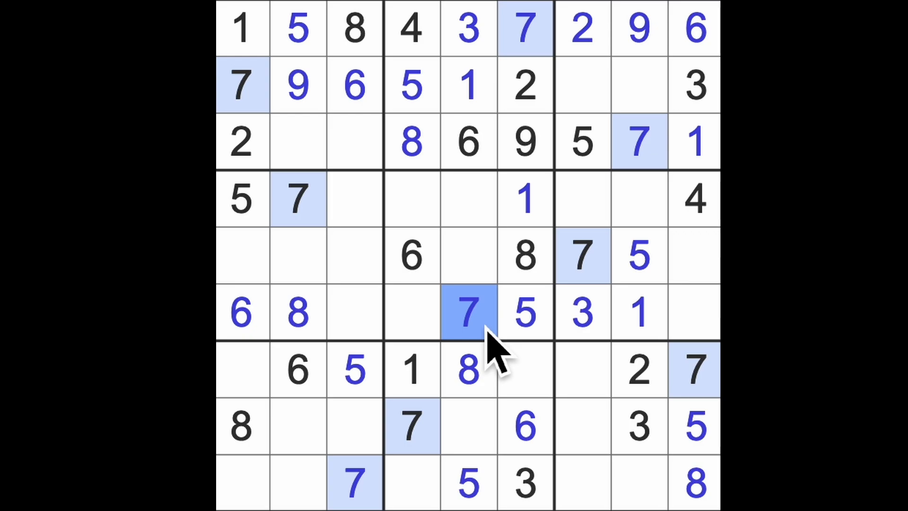
{"action": "left_click", "coordinate": [695, 199]}
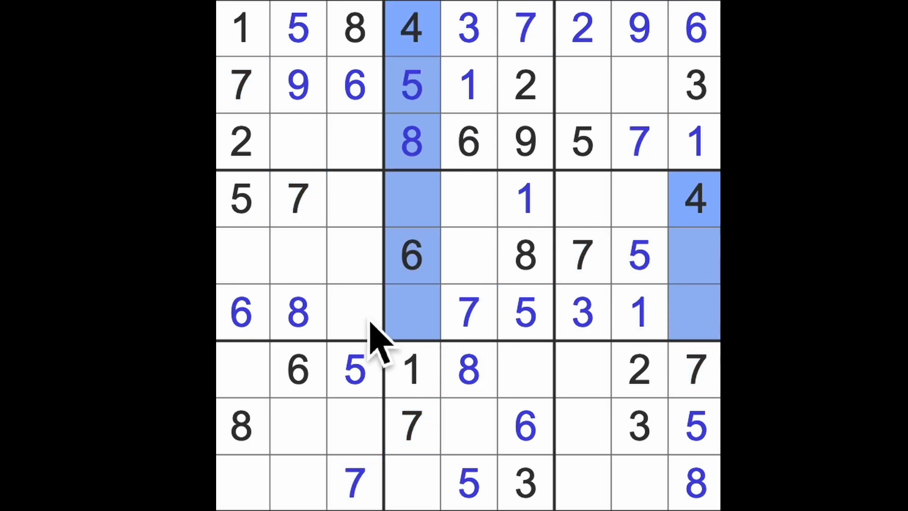
{"action": "left_click", "coordinate": [353, 314]}
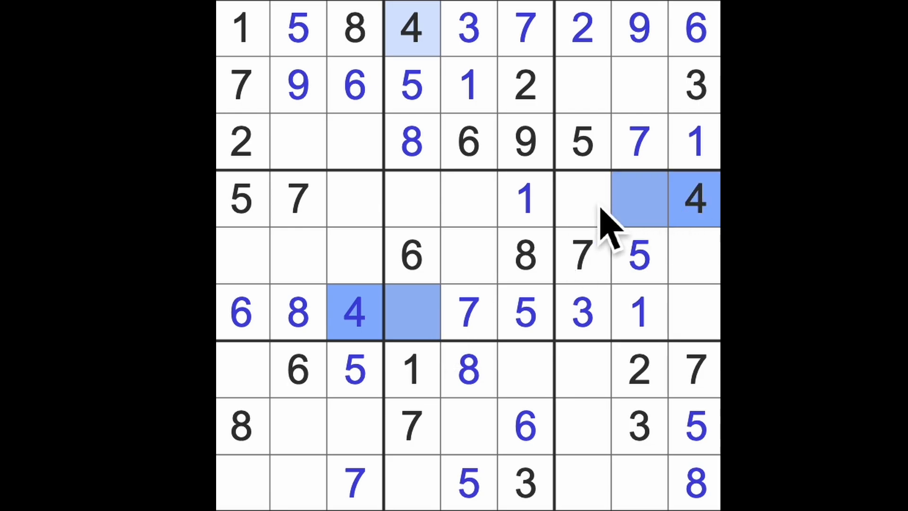
{"action": "left_click", "coordinate": [468, 255]}
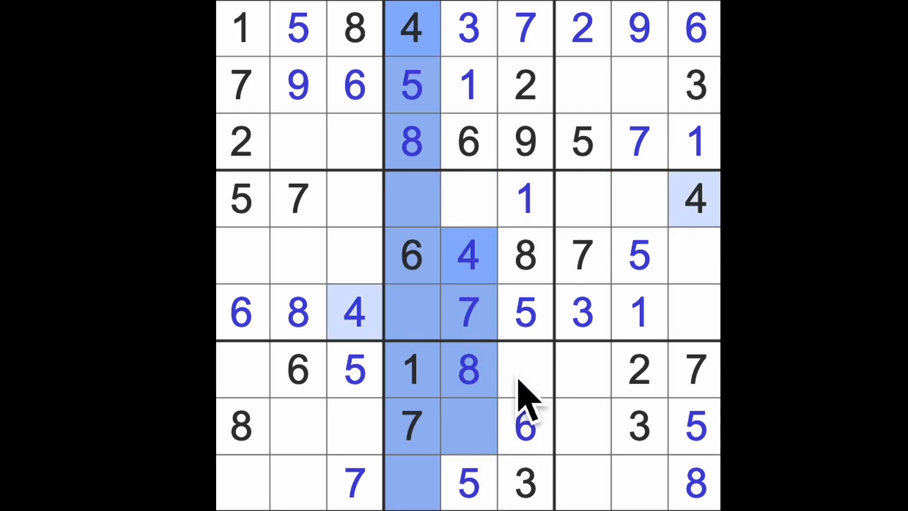
{"action": "left_click", "coordinate": [524, 371]}
{"action": "type", "text": "4"}
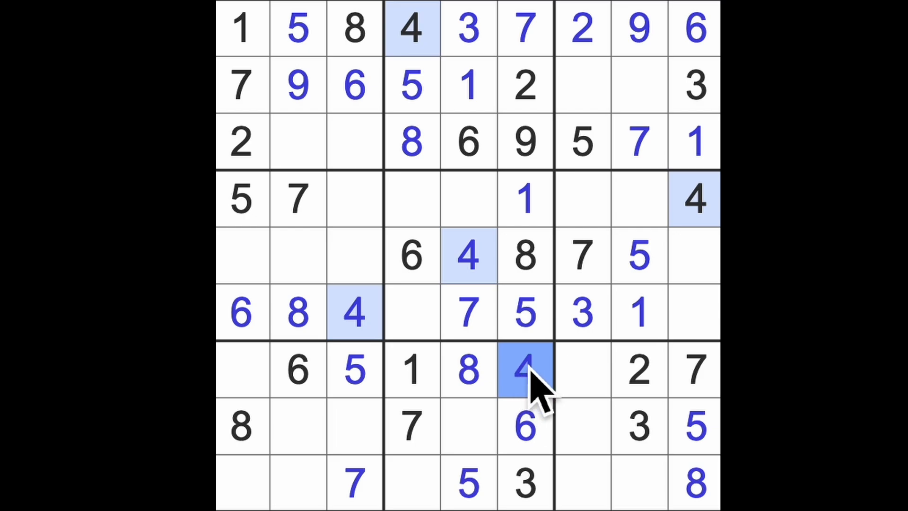
{"action": "mouse_move", "coordinate": [527, 377]}
{"action": "type", "text": "3"}
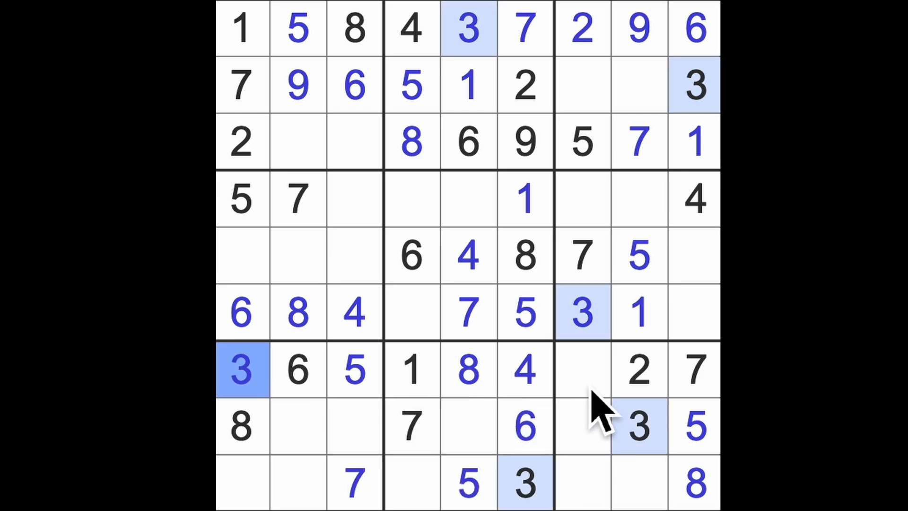
- Place a 9 in R7C7, fill the row-5 end cells, and a 2 in R6C4
{"action": "left_click", "coordinate": [582, 371]}
{"action": "type", "text": "9"}
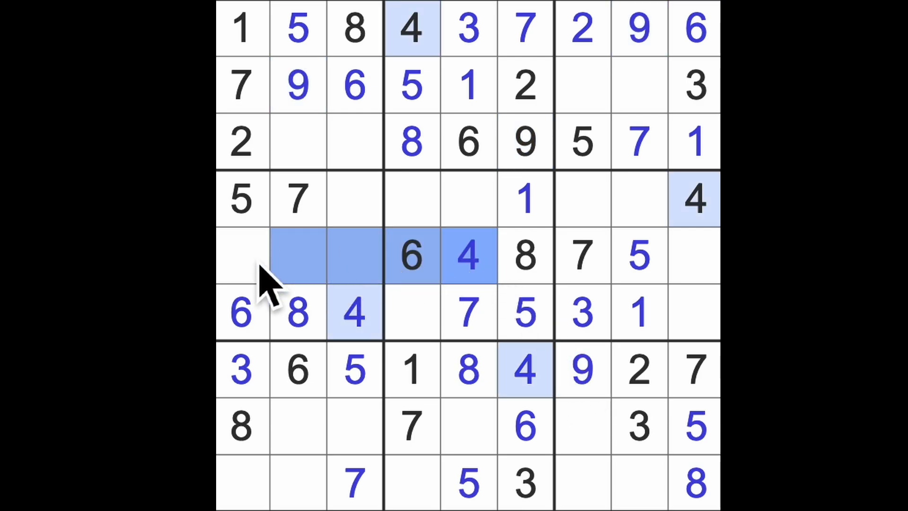
{"action": "left_click", "coordinate": [244, 484]}
{"action": "type", "text": "4"}
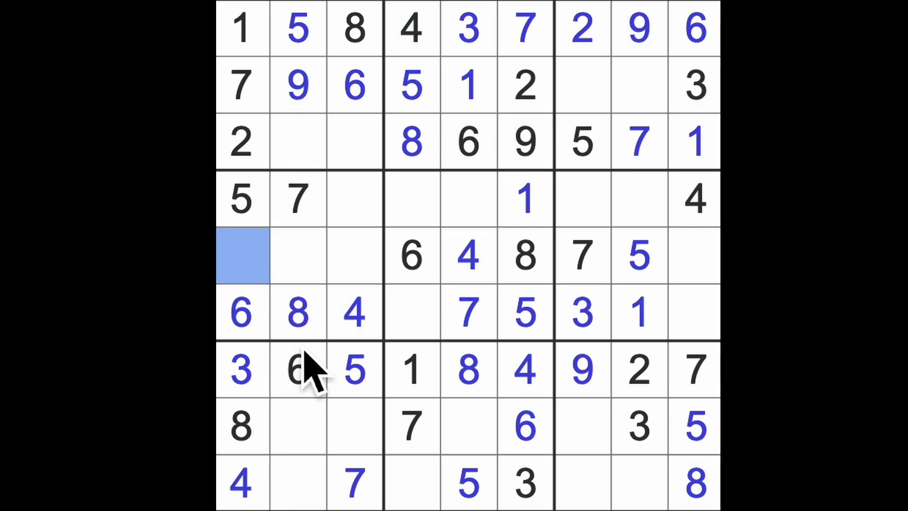
{"action": "mouse_move", "coordinate": [321, 432]}
{"action": "type", "text": "9"}
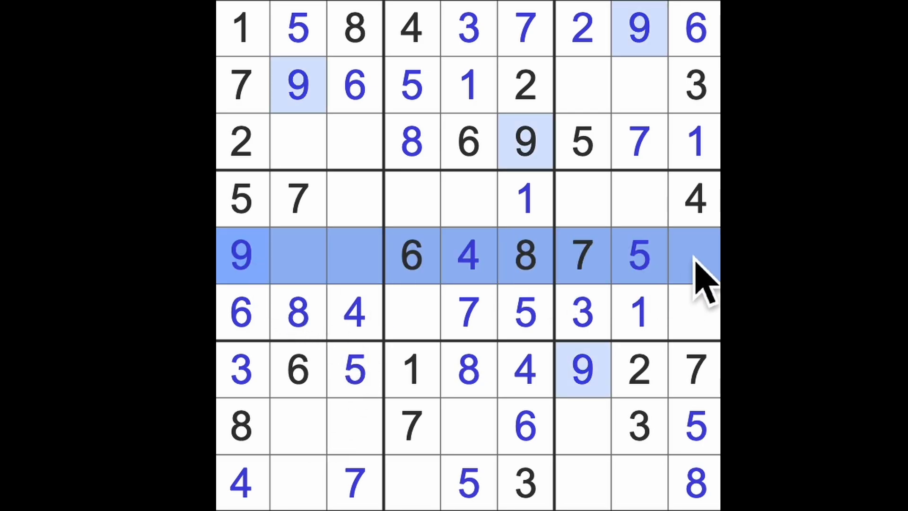
{"action": "left_click", "coordinate": [695, 313]}
{"action": "type", "text": "9"}
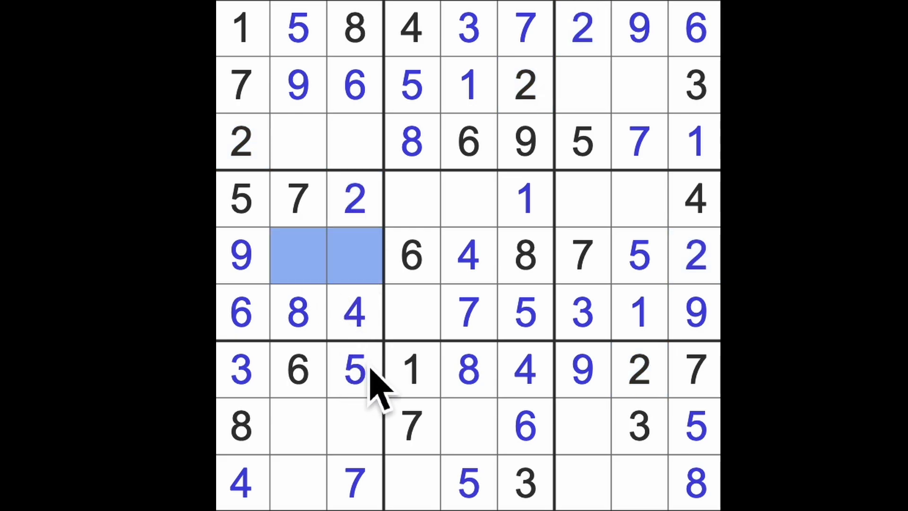
{"action": "left_click", "coordinate": [411, 313]}
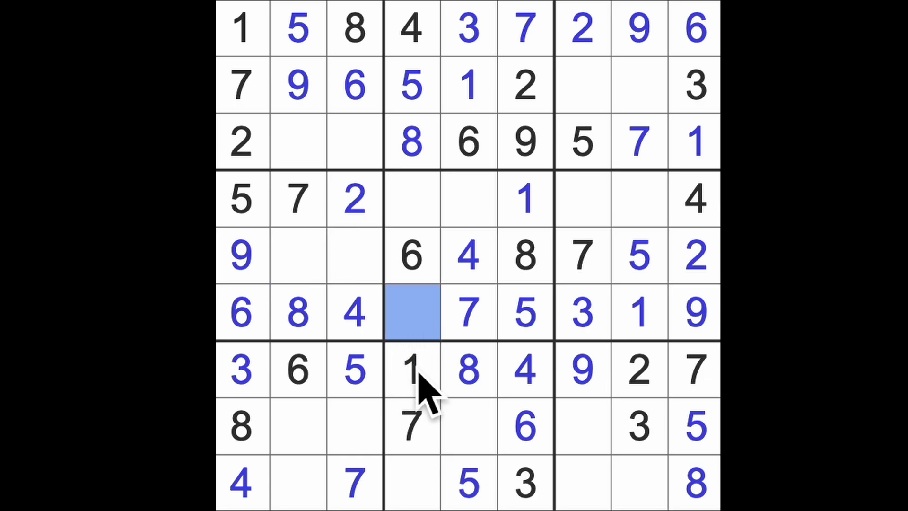
{"action": "left_click", "coordinate": [411, 313]}
{"action": "type", "text": "2"}
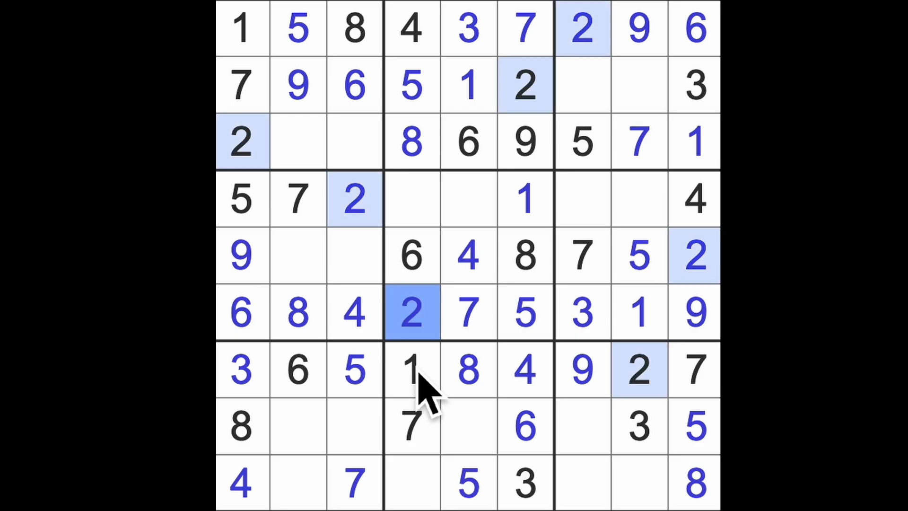
{"action": "mouse_move", "coordinate": [423, 365]}
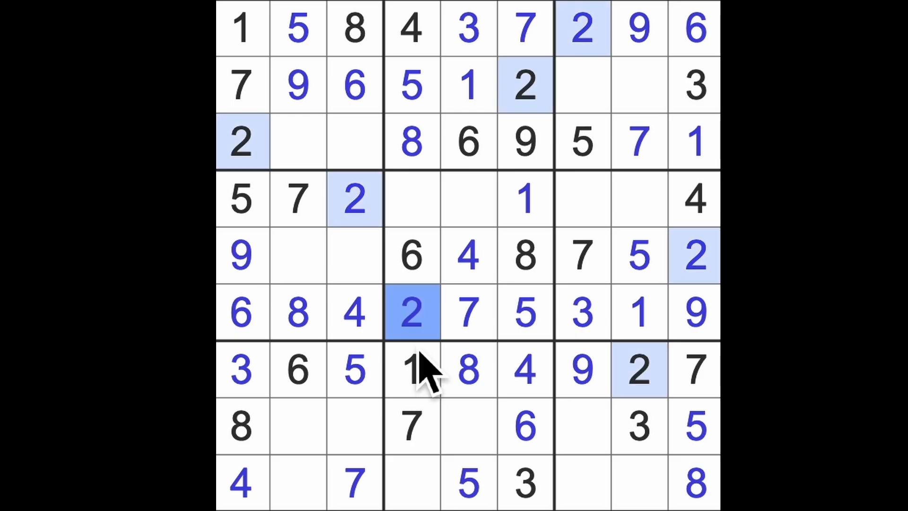
- Place a 2 in R8C5, a 9 in R4C5 and a 3 in R4C4
{"action": "left_click", "coordinate": [469, 426]}
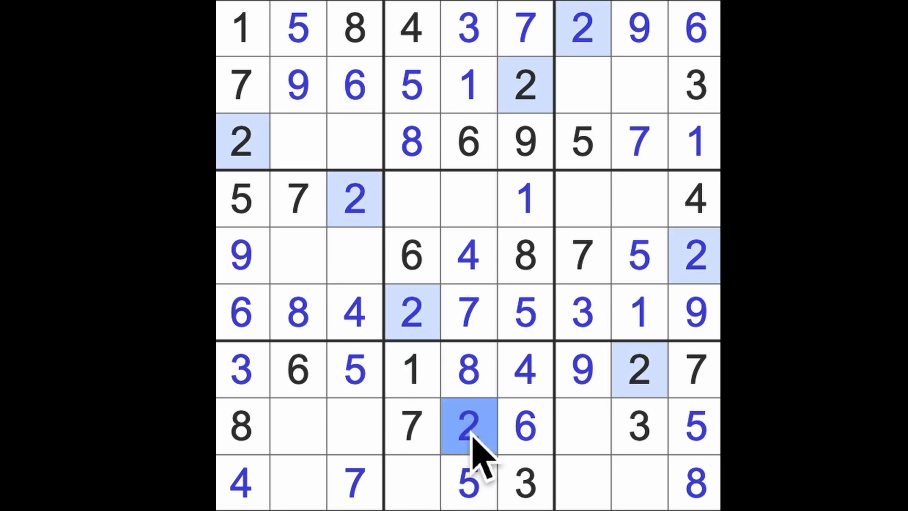
{"action": "left_click", "coordinate": [470, 200]}
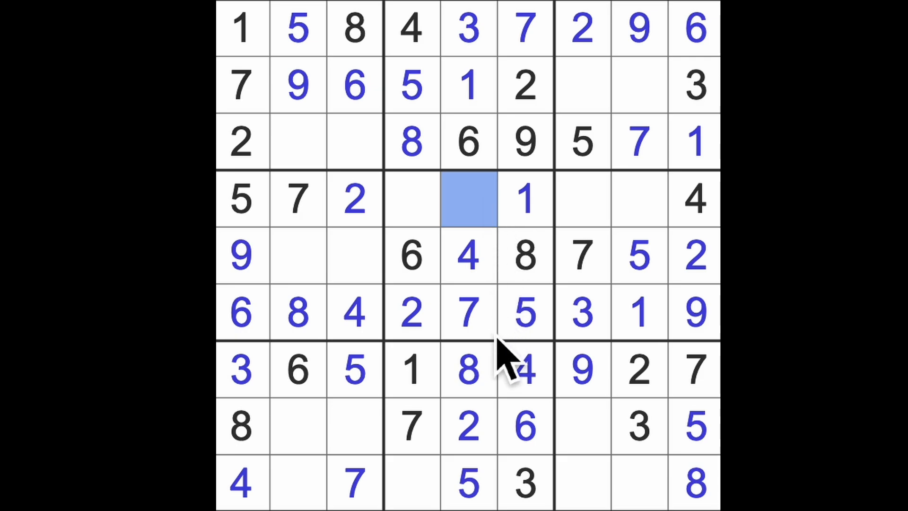
{"action": "mouse_move", "coordinate": [513, 371]}
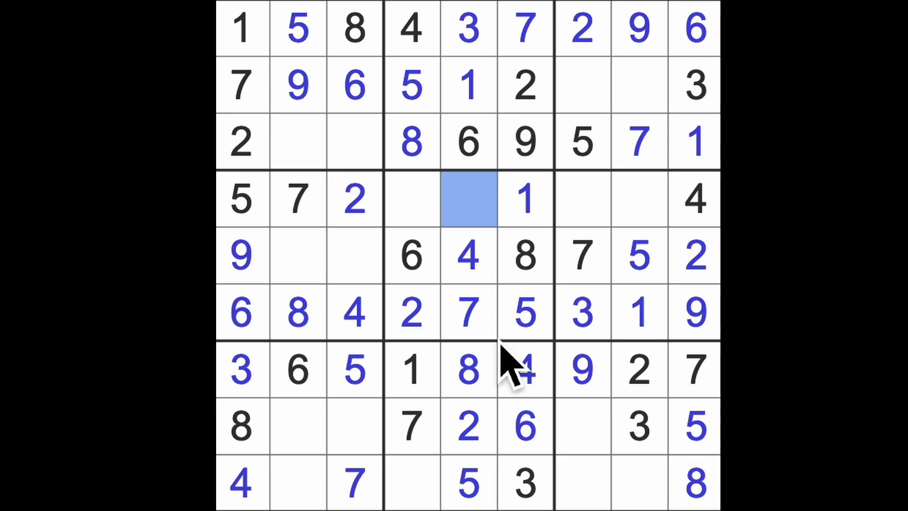
{"action": "mouse_move", "coordinate": [556, 371]}
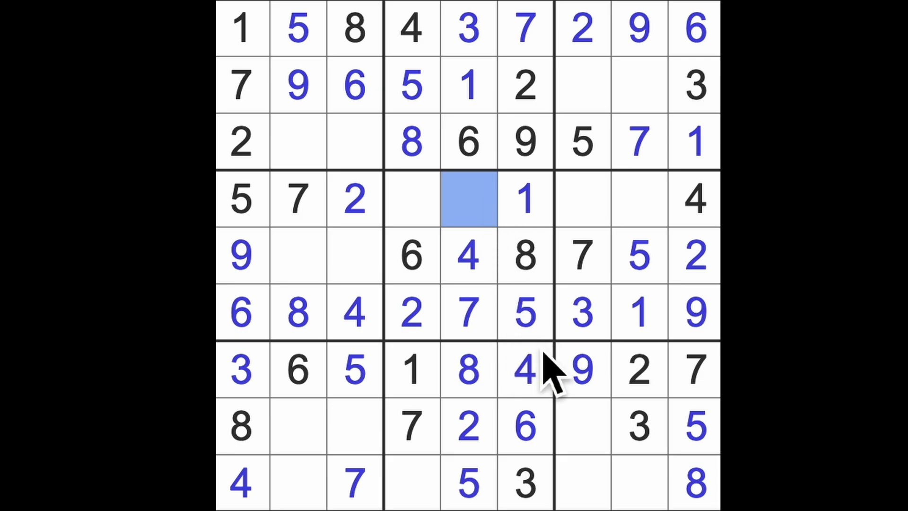
{"action": "left_click", "coordinate": [468, 200]}
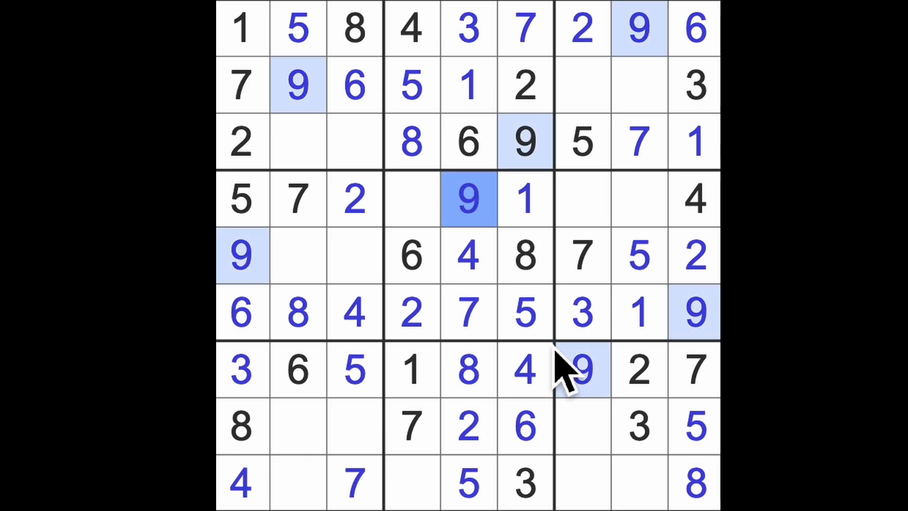
{"action": "left_click", "coordinate": [412, 200]}
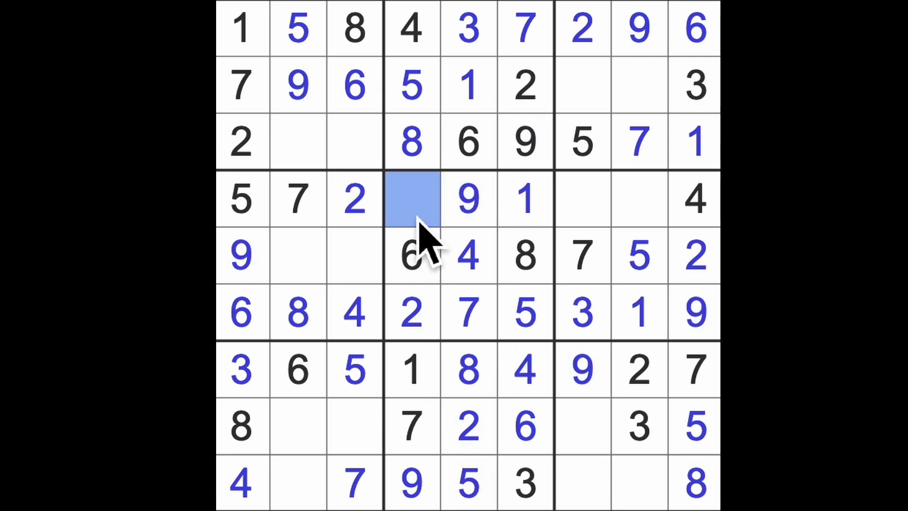
{"action": "type", "text": "3"}
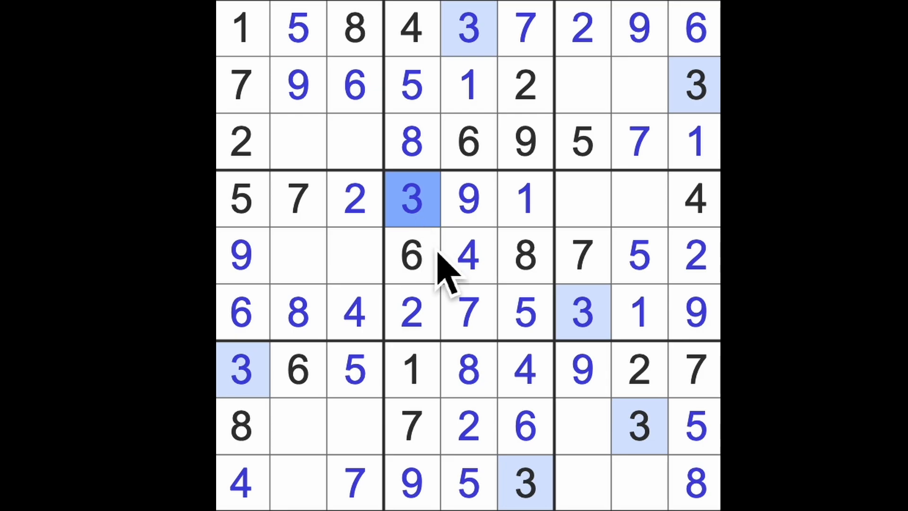
{"action": "mouse_move", "coordinate": [455, 368]}
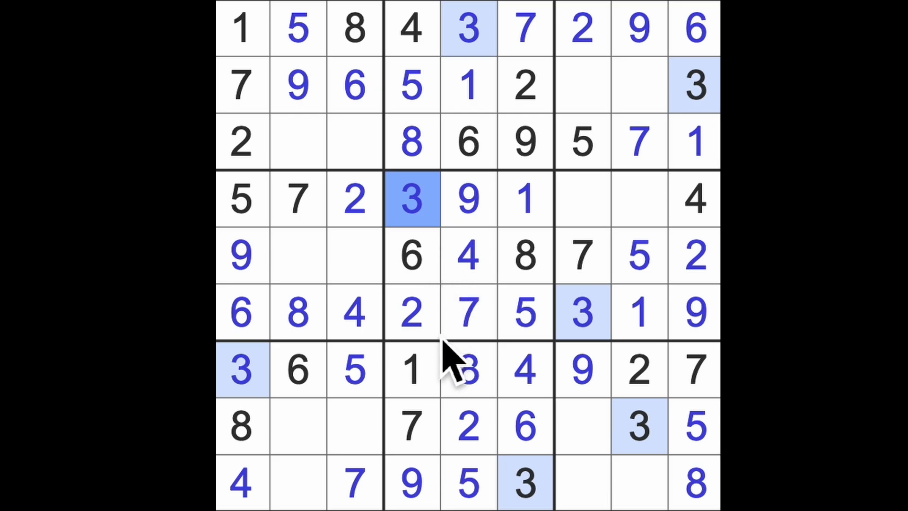
- Check the existing 1s and 2s, place a 2 in R9C2, then check the 3s
{"action": "left_click", "coordinate": [411, 371]}
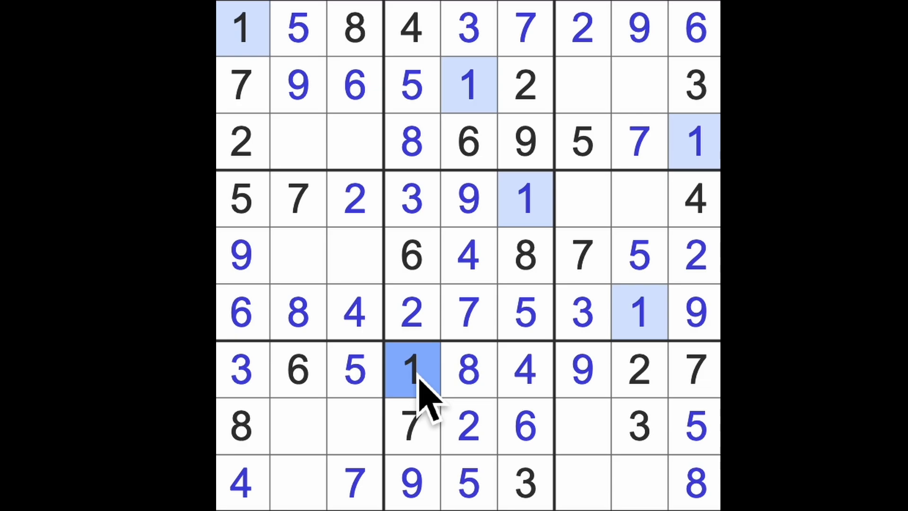
{"action": "left_click", "coordinate": [640, 370]}
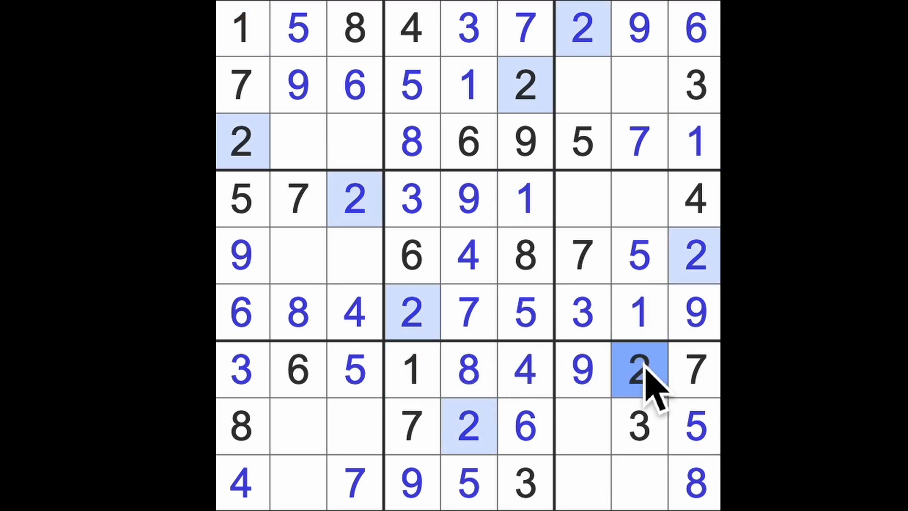
{"action": "mouse_move", "coordinate": [655, 394]}
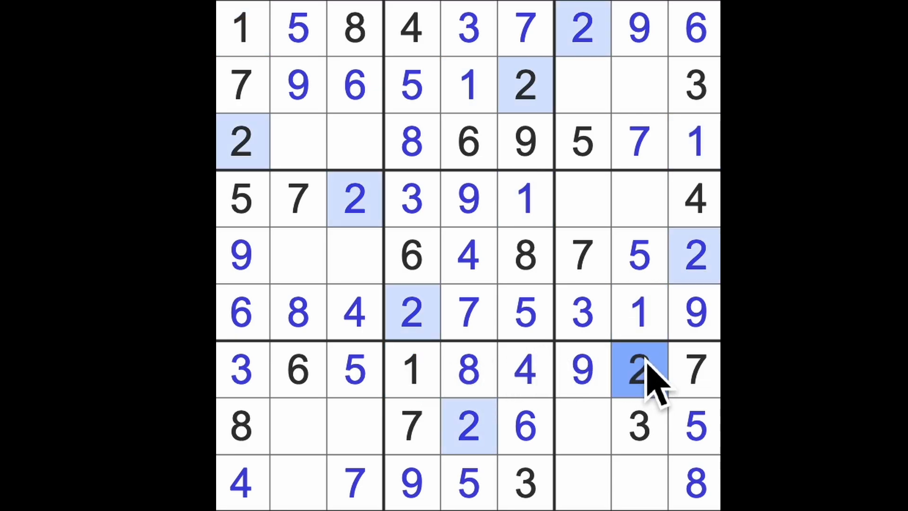
{"action": "left_click", "coordinate": [353, 426]}
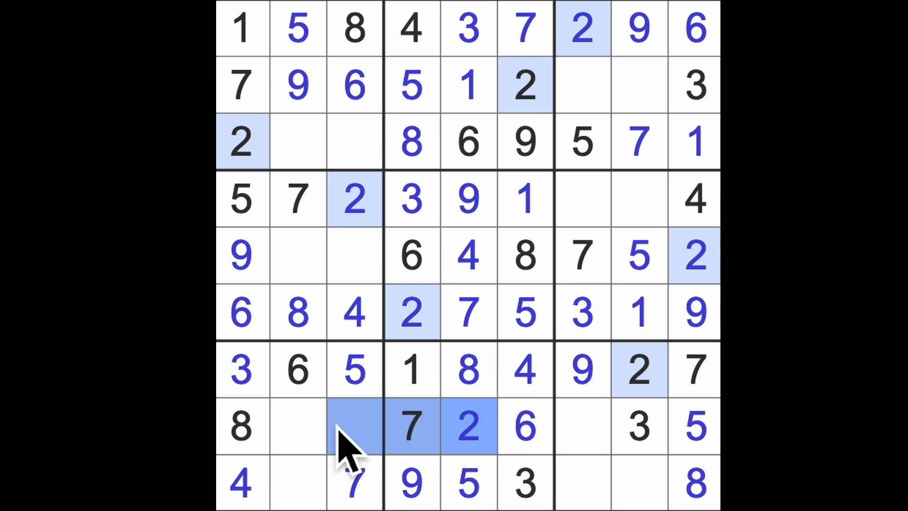
{"action": "left_click", "coordinate": [298, 483]}
{"action": "type", "text": "2"}
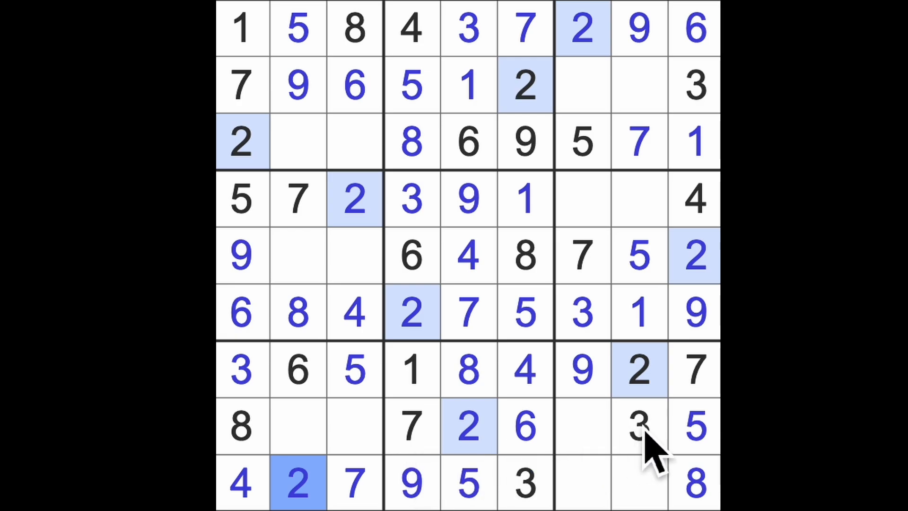
{"action": "left_click", "coordinate": [640, 425]}
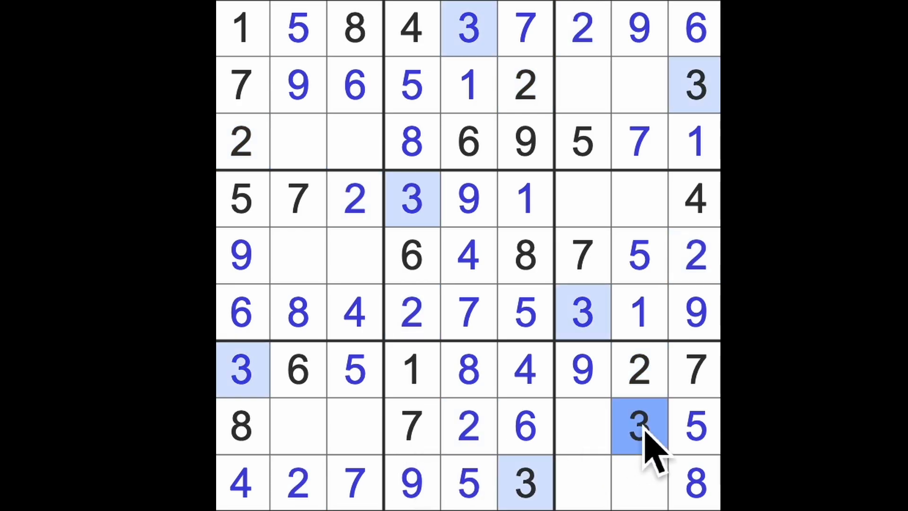
{"action": "mouse_move", "coordinate": [654, 431]}
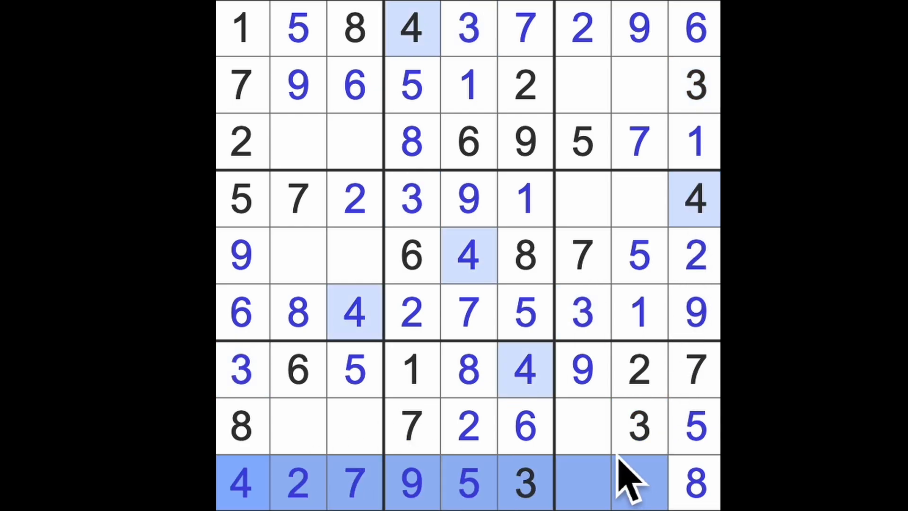
- Place an 8 in row 2, a 4 and 3 in row 3, and 1s in R8C2 and R9C7
{"action": "left_click", "coordinate": [581, 426]}
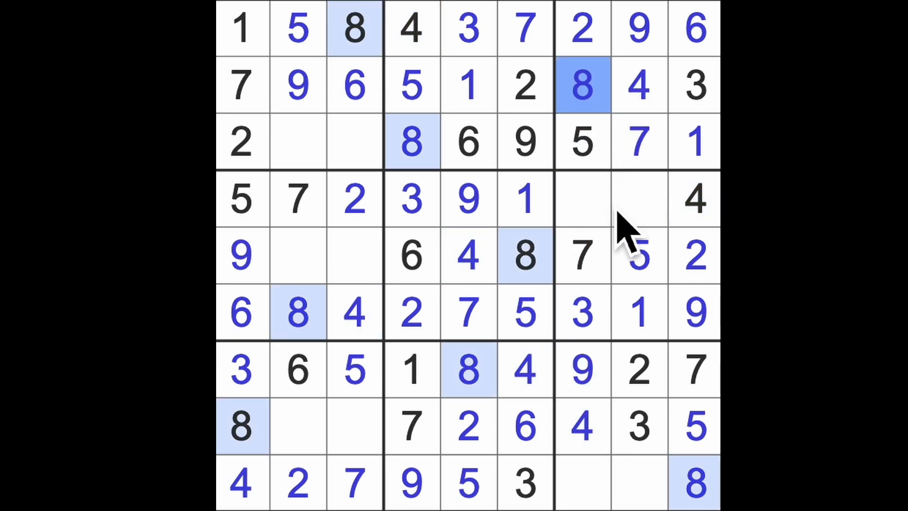
{"action": "mouse_move", "coordinate": [693, 232]}
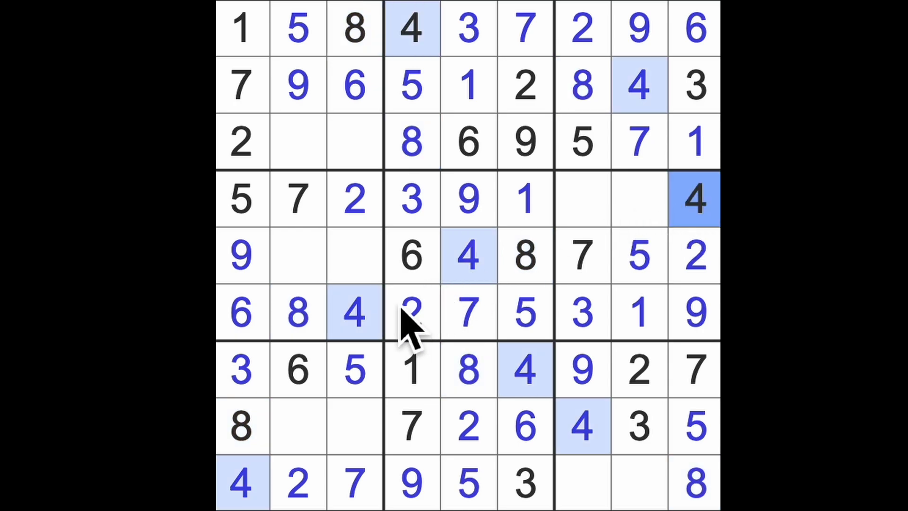
{"action": "left_click", "coordinate": [298, 142]}
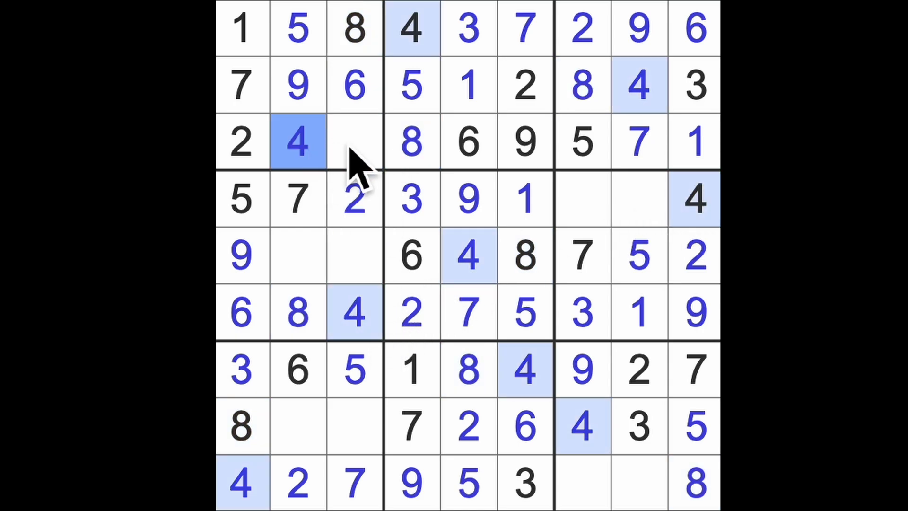
{"action": "left_click", "coordinate": [355, 143]}
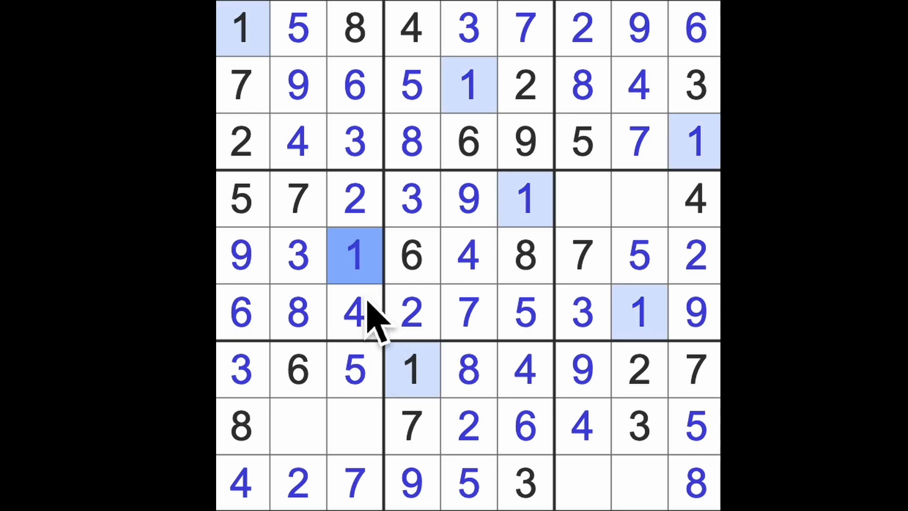
{"action": "left_click", "coordinate": [354, 426]}
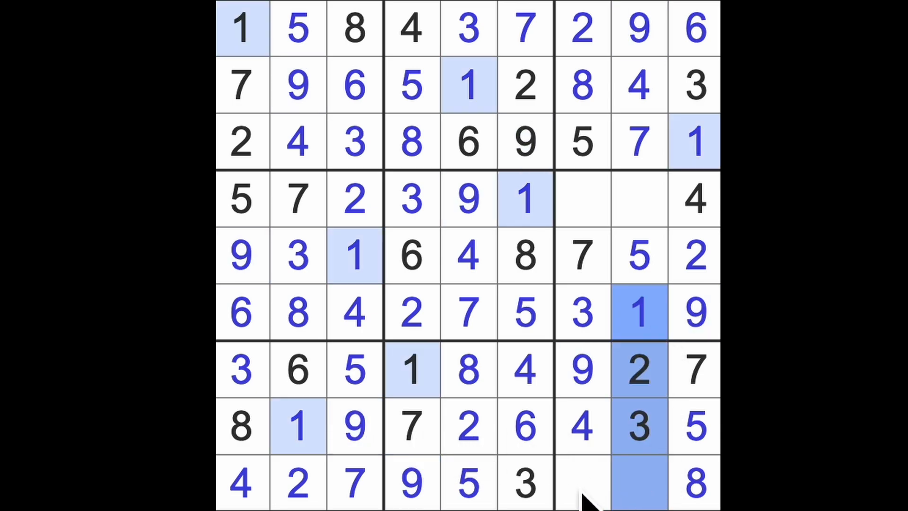
{"action": "left_click", "coordinate": [582, 482]}
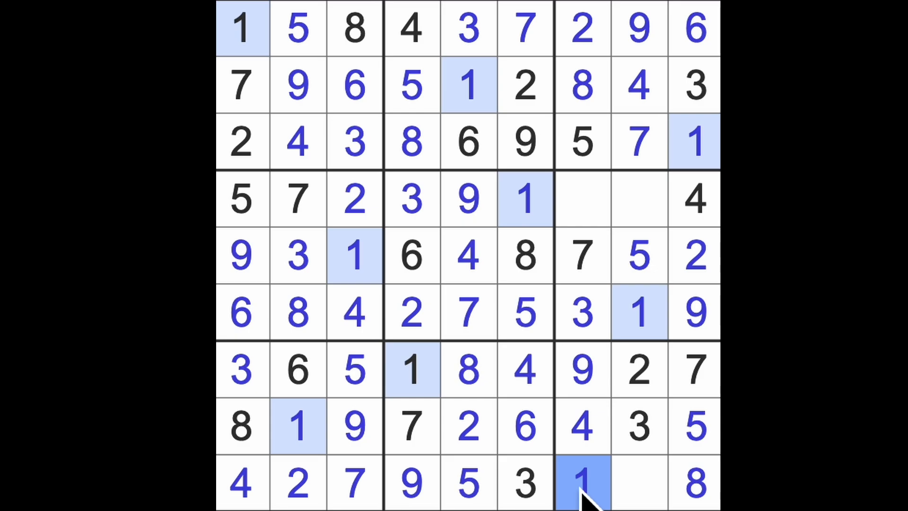